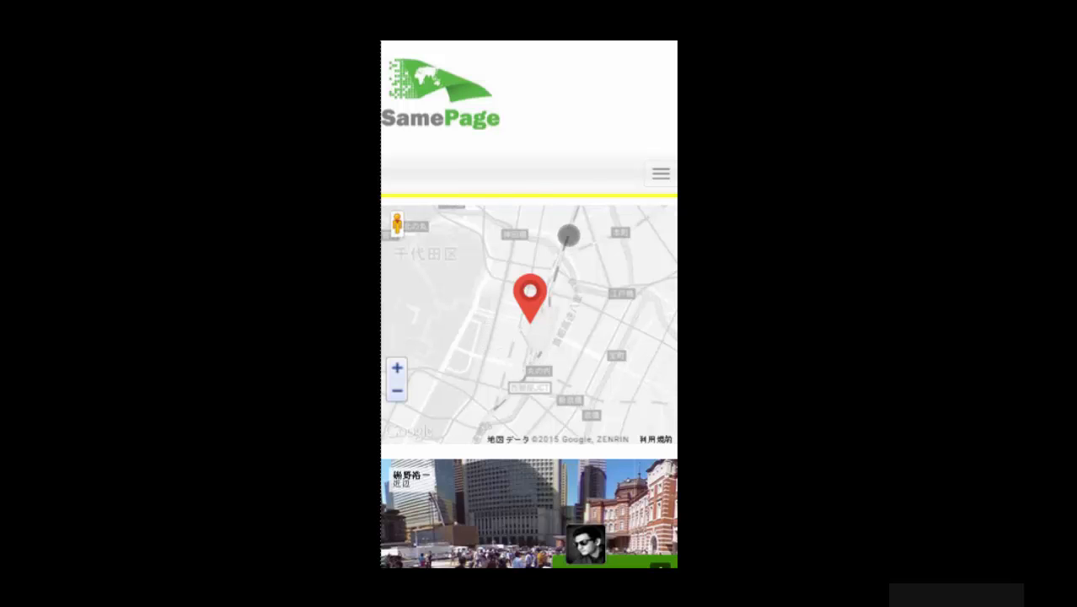
Show the car route from the visitor's location to the Tokyo pin on the mobile page
scroll(down, 3)
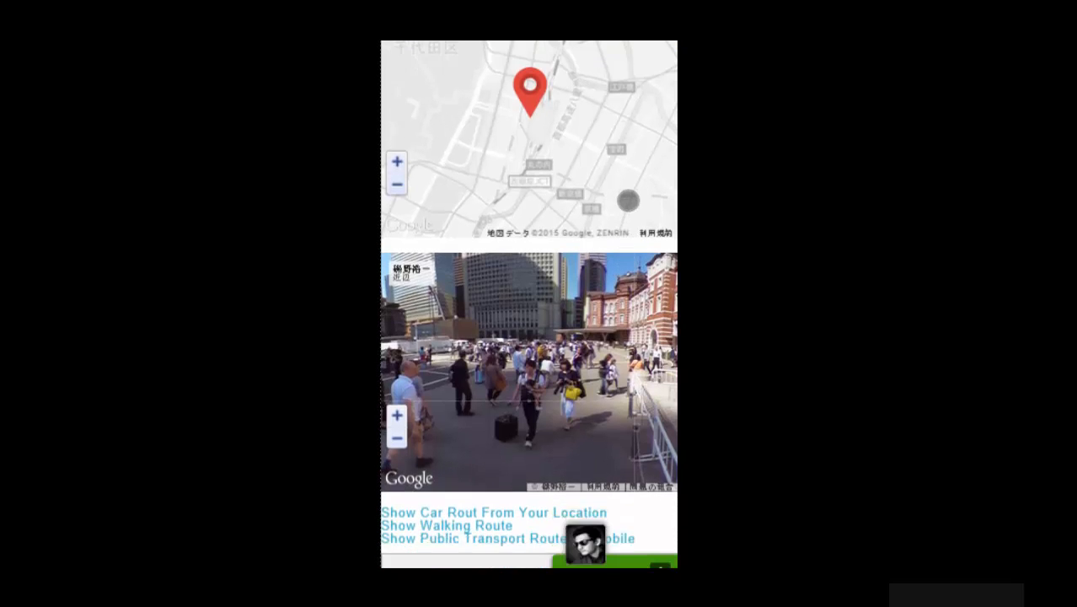
scroll(down, 3)
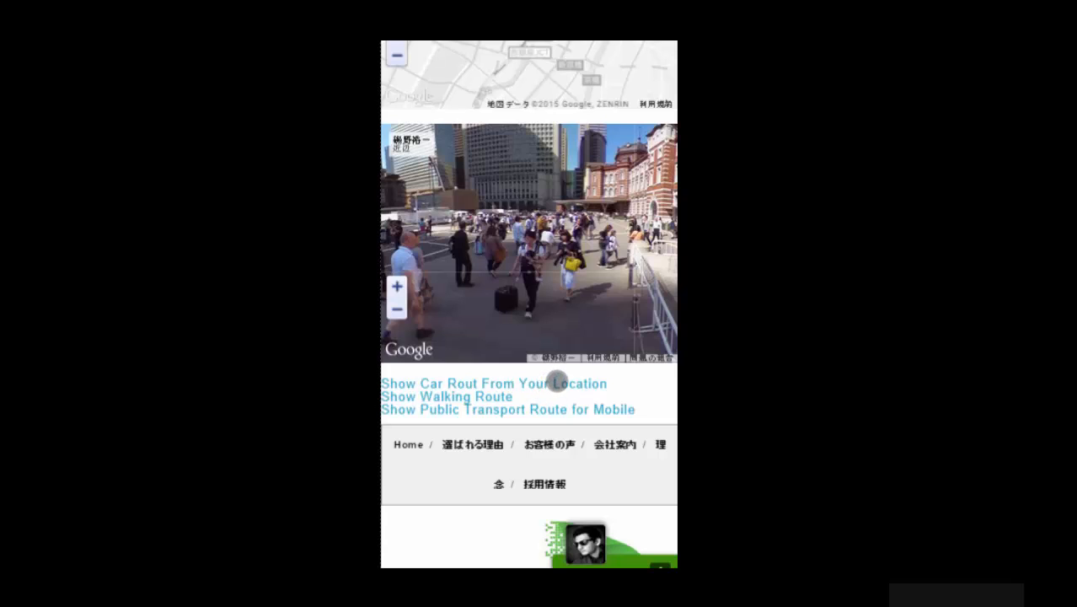
click(493, 384)
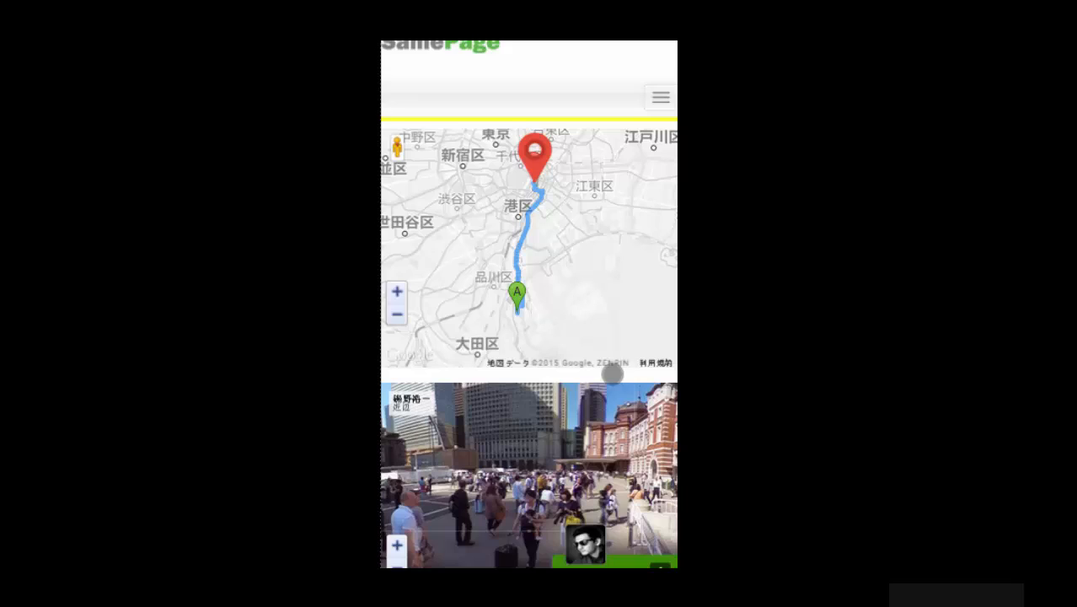
scroll(down, 3)
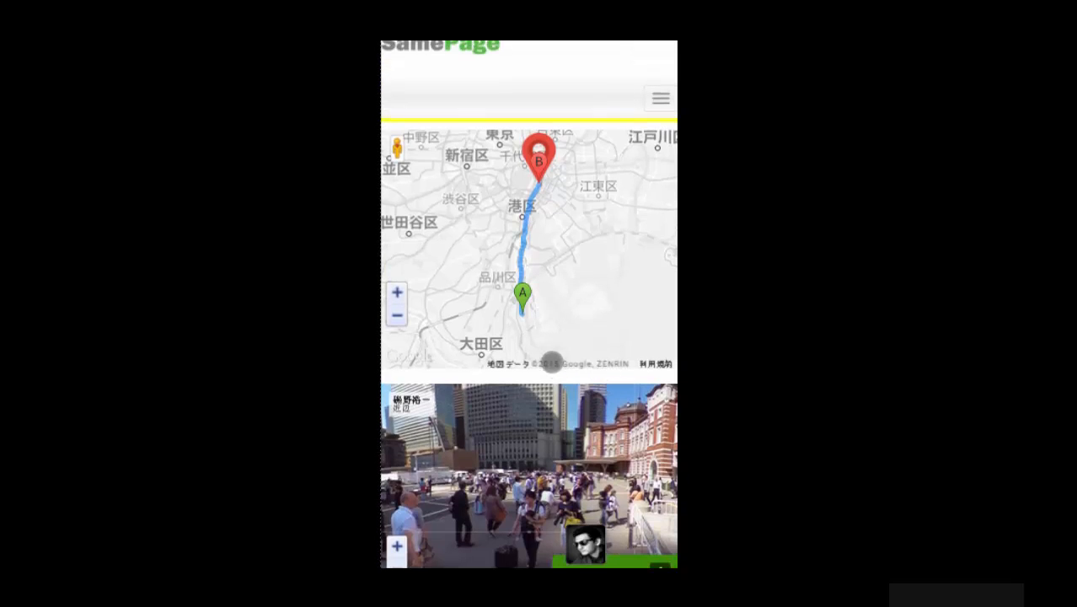
scroll(down, 3)
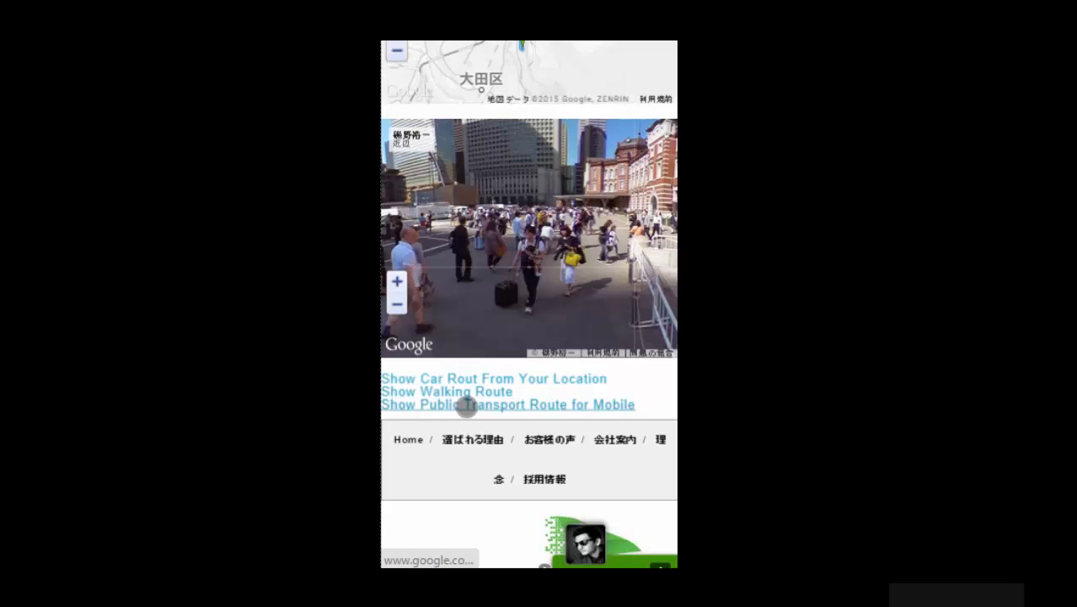
Open public transport directions to the pinned Marunouchi address in Google Maps
click(506, 405)
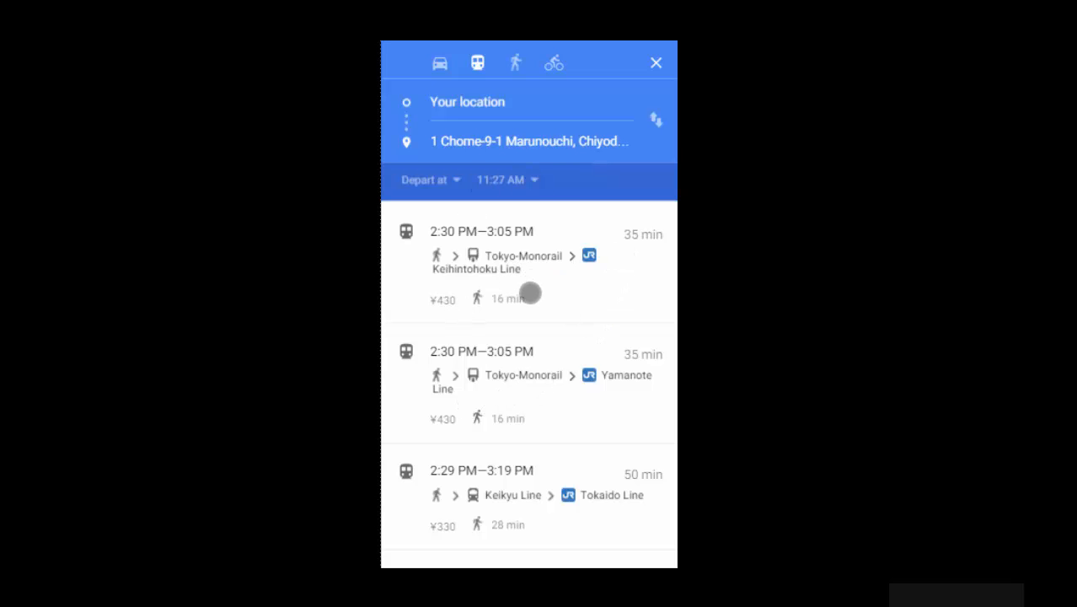
mouse_move(523, 263)
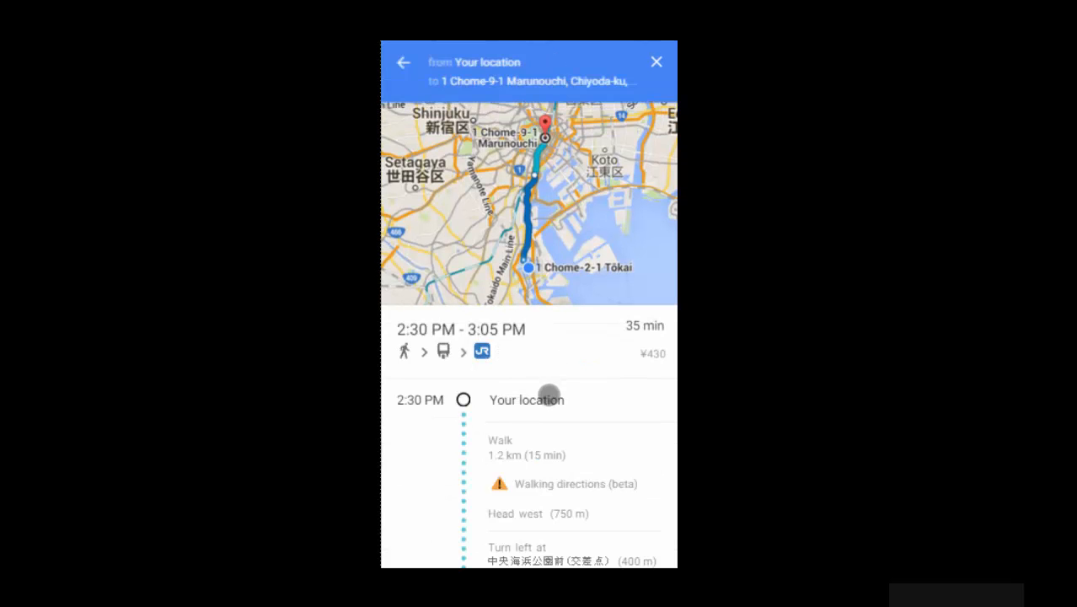
mouse_move(581, 209)
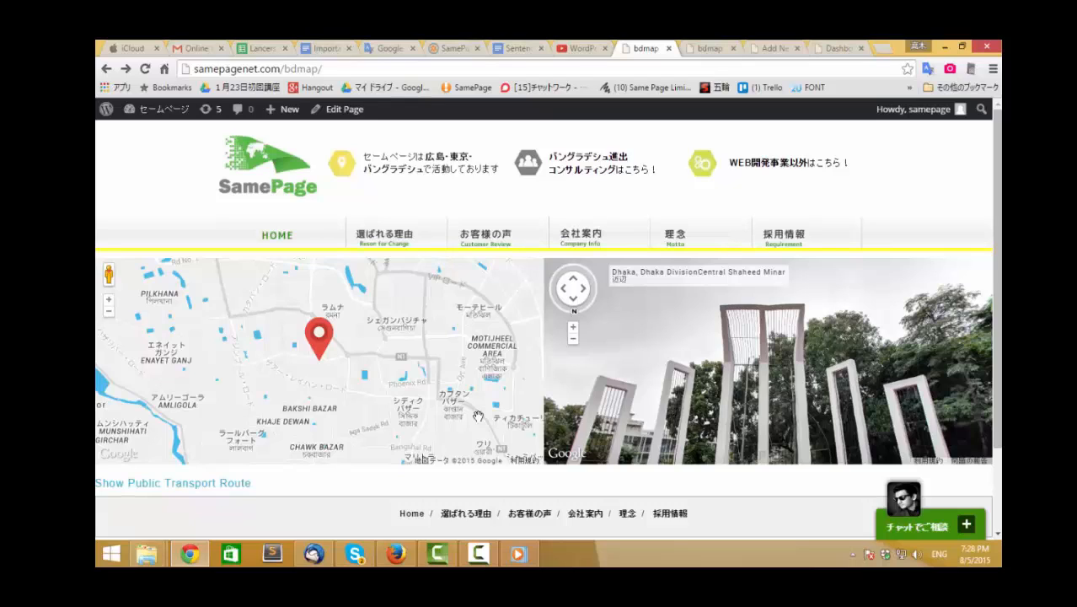
mouse_move(329, 507)
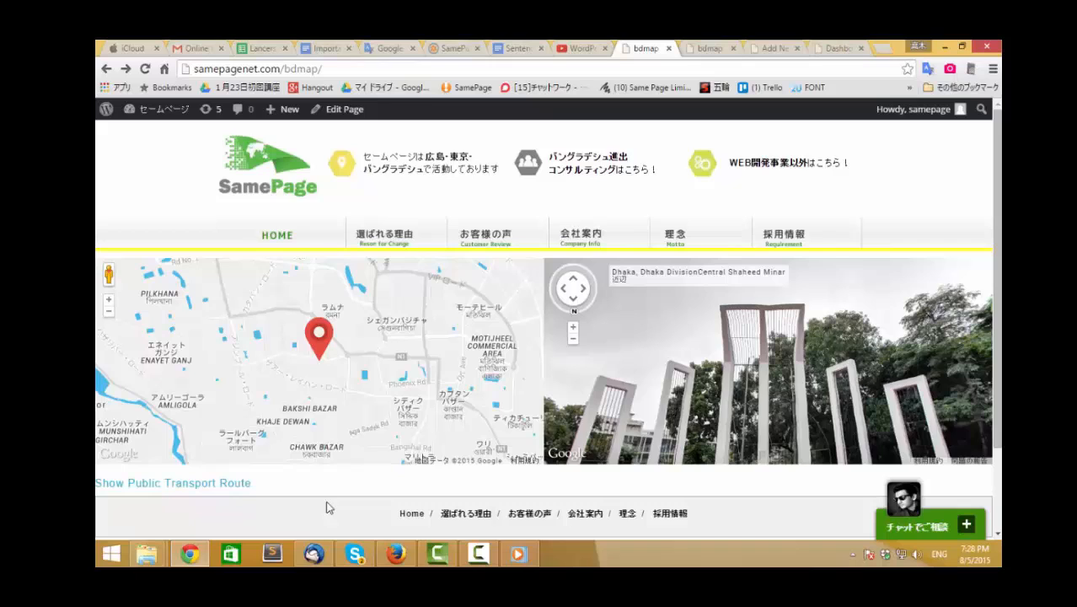
mouse_move(326, 505)
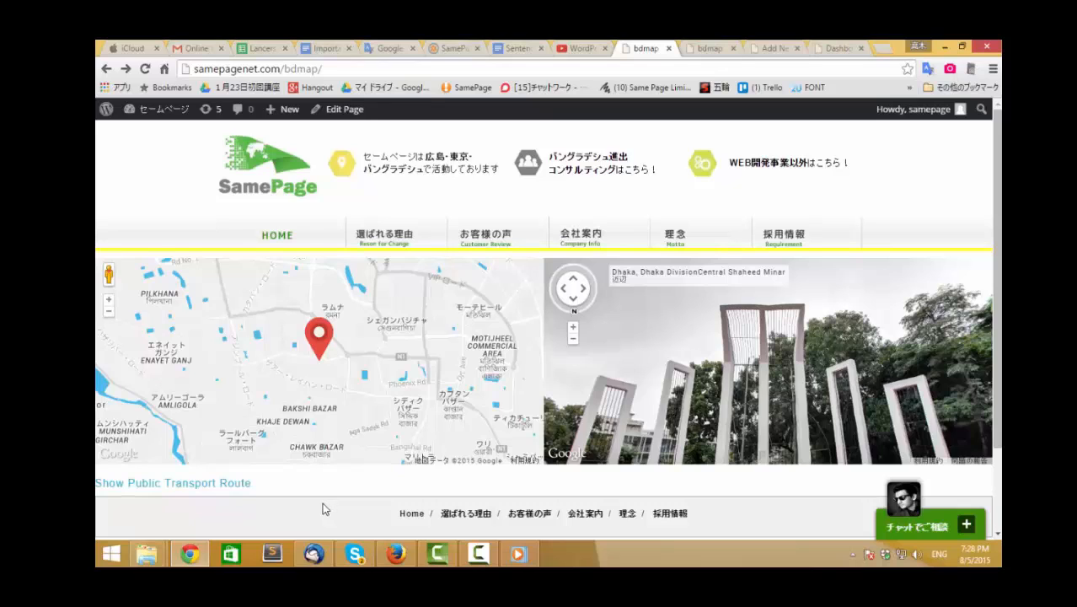
Open Google Maps transit directions to Shandhani Unit Rd, Dhaka from the bdmap page
click(174, 482)
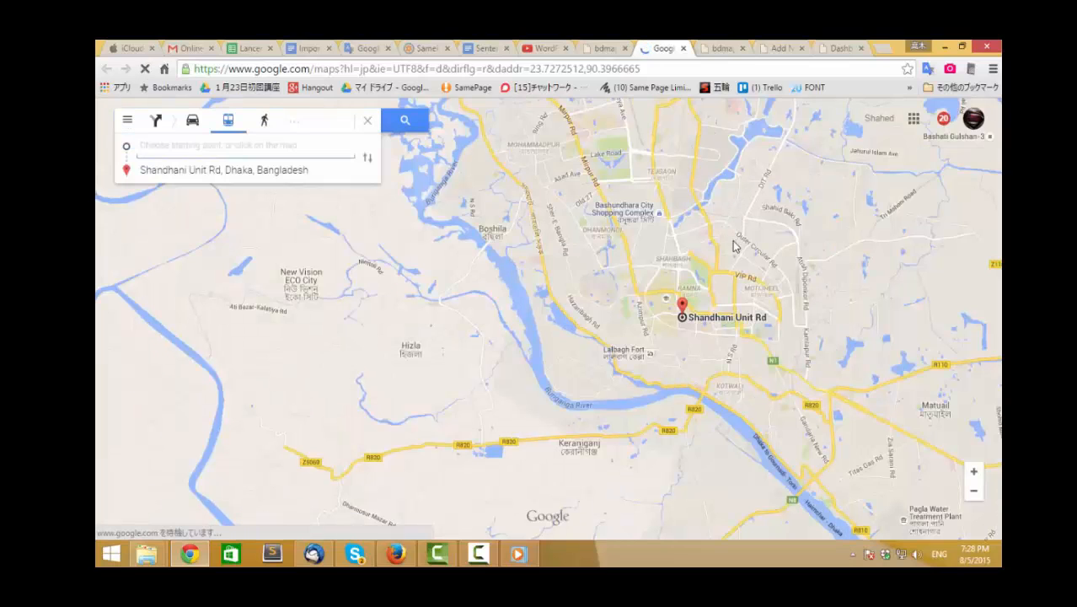
Leave the directions' starting point unset and return to the bdmap page
click(244, 145)
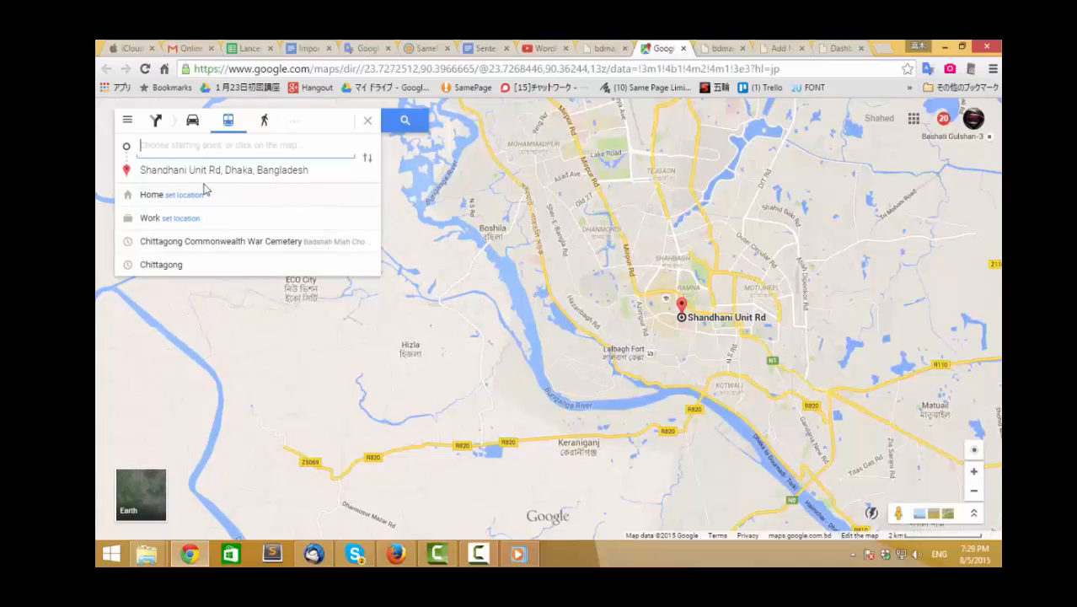
mouse_move(320, 240)
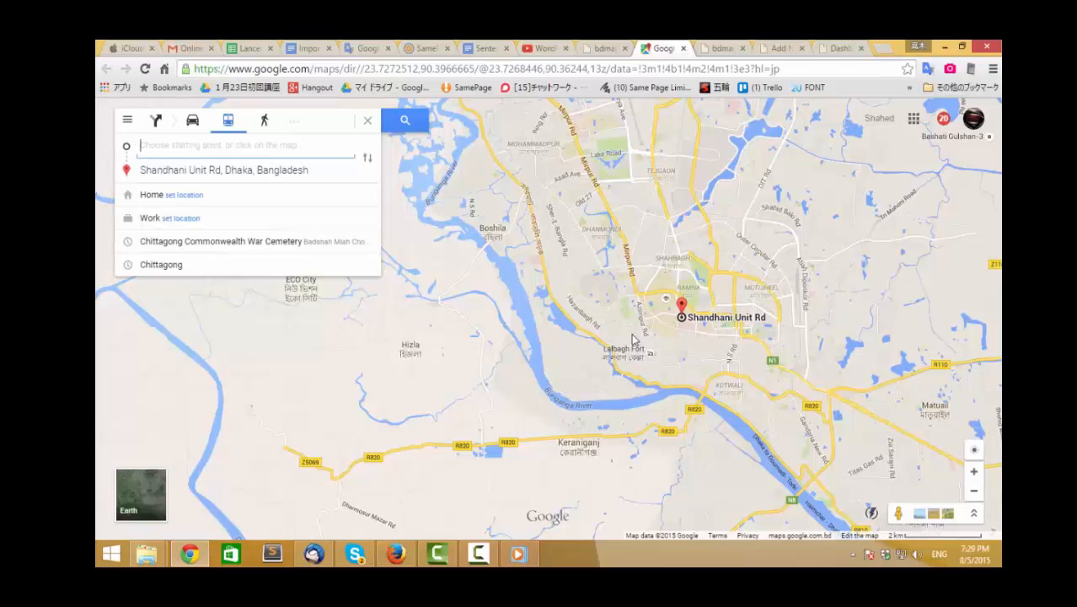
mouse_move(503, 391)
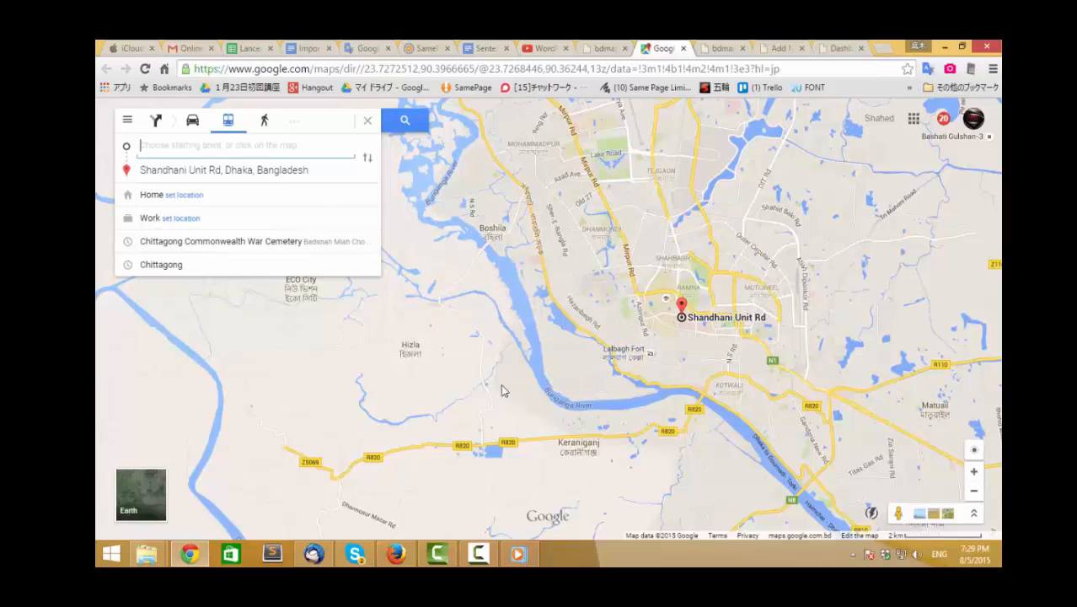
mouse_move(514, 389)
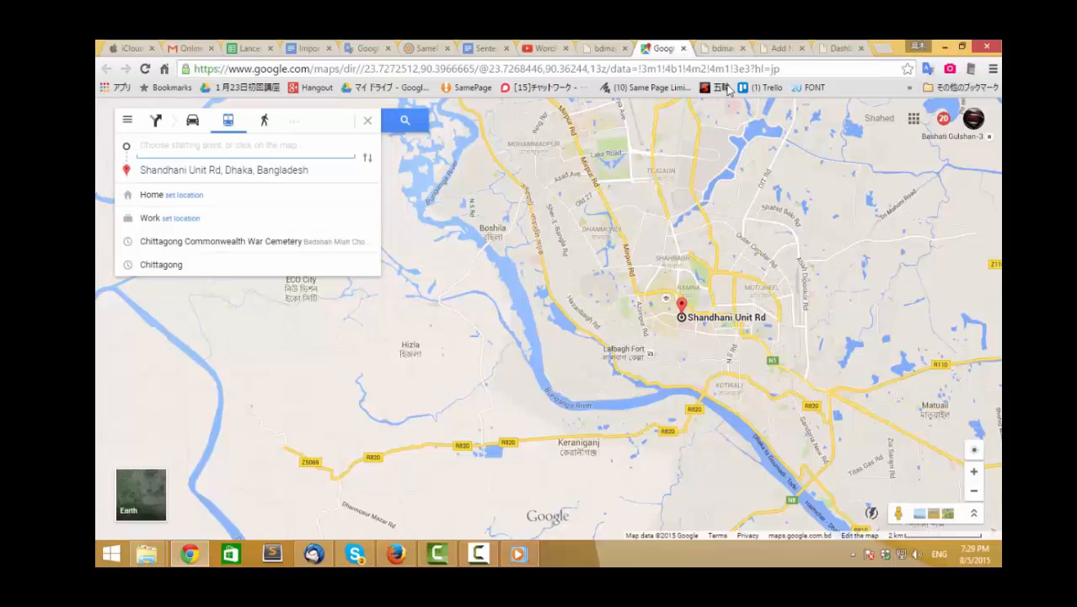
mouse_move(733, 230)
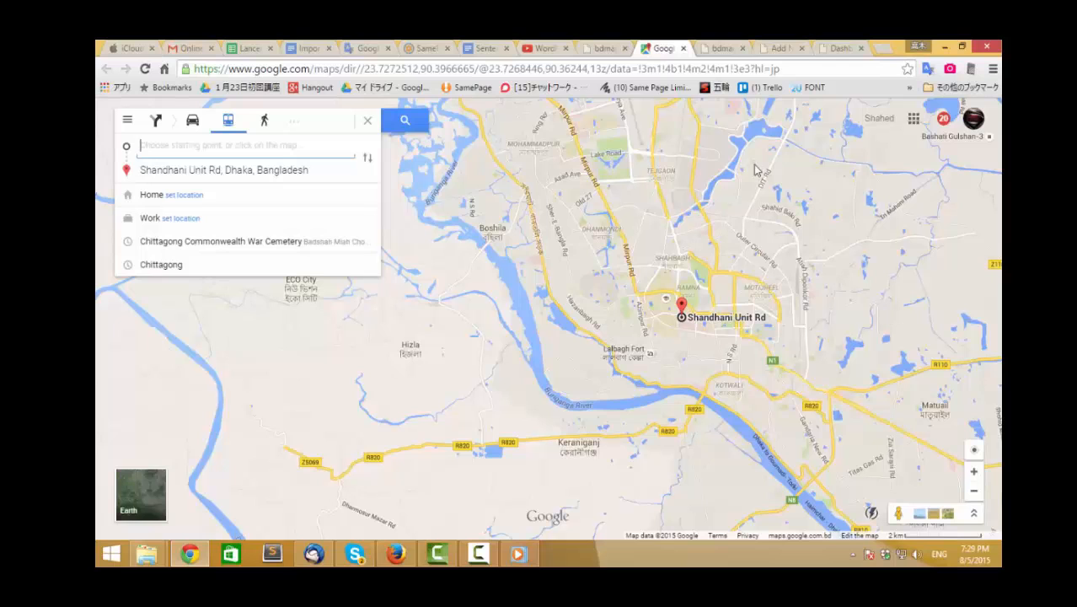
click(716, 48)
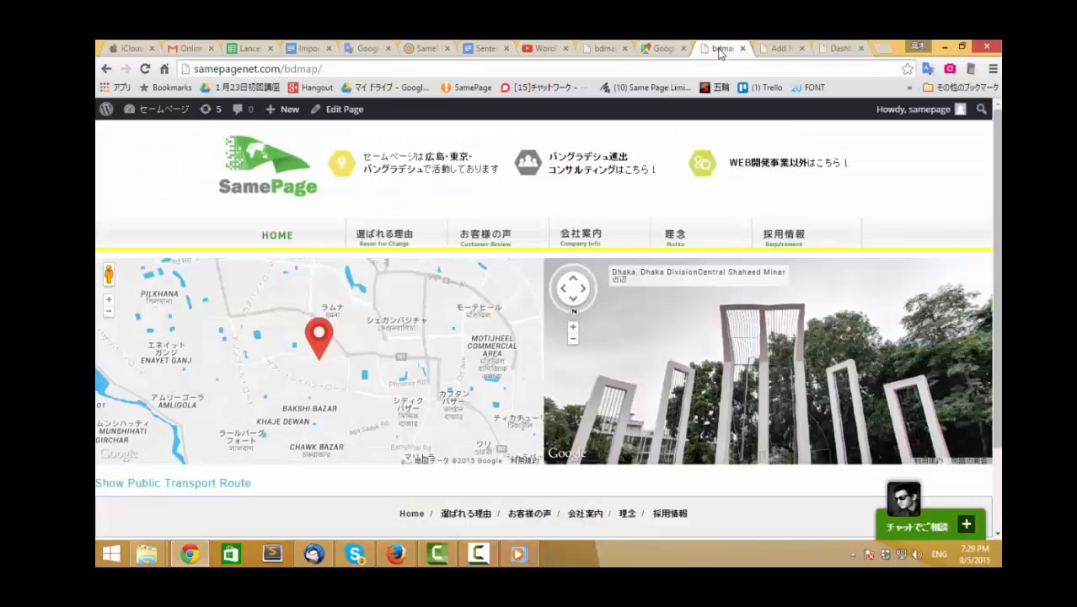
Start a new SP Google Maps map from the WordPress admin map list
click(778, 47)
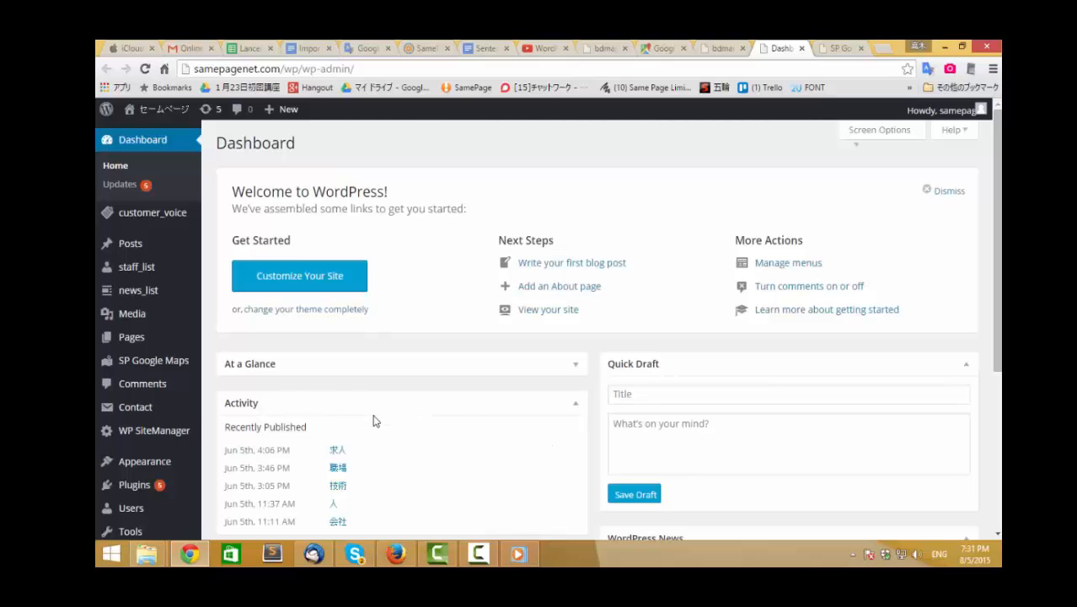
mouse_move(152, 361)
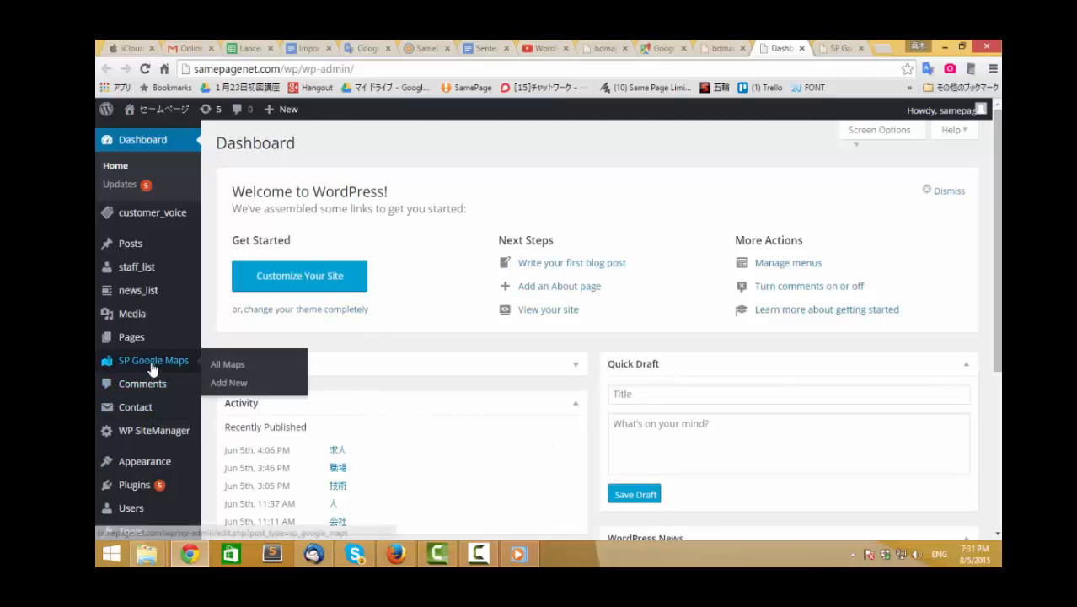
click(228, 364)
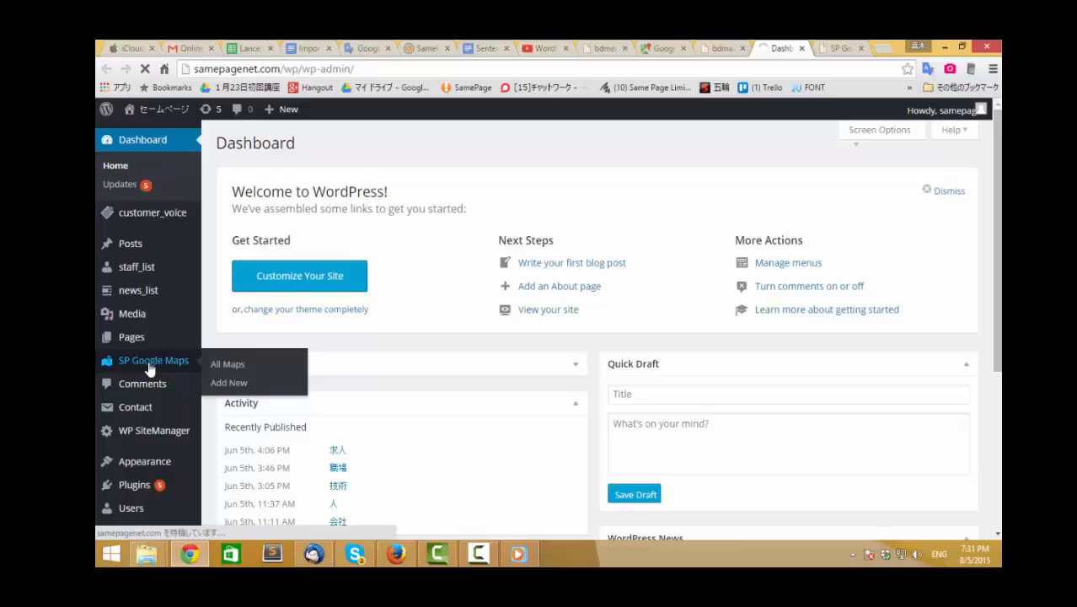
click(228, 364)
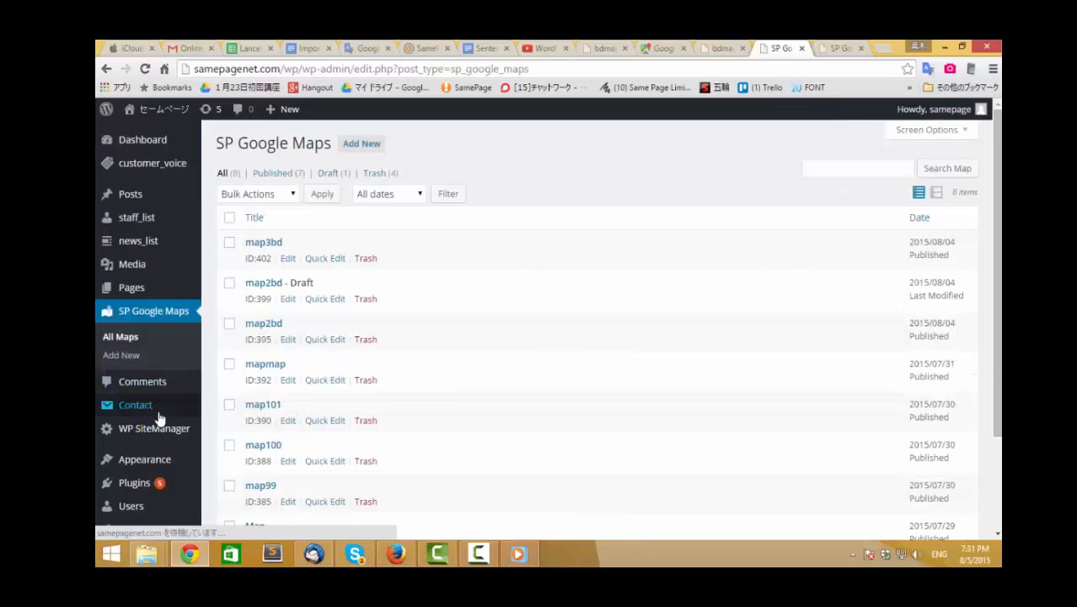
mouse_move(142, 381)
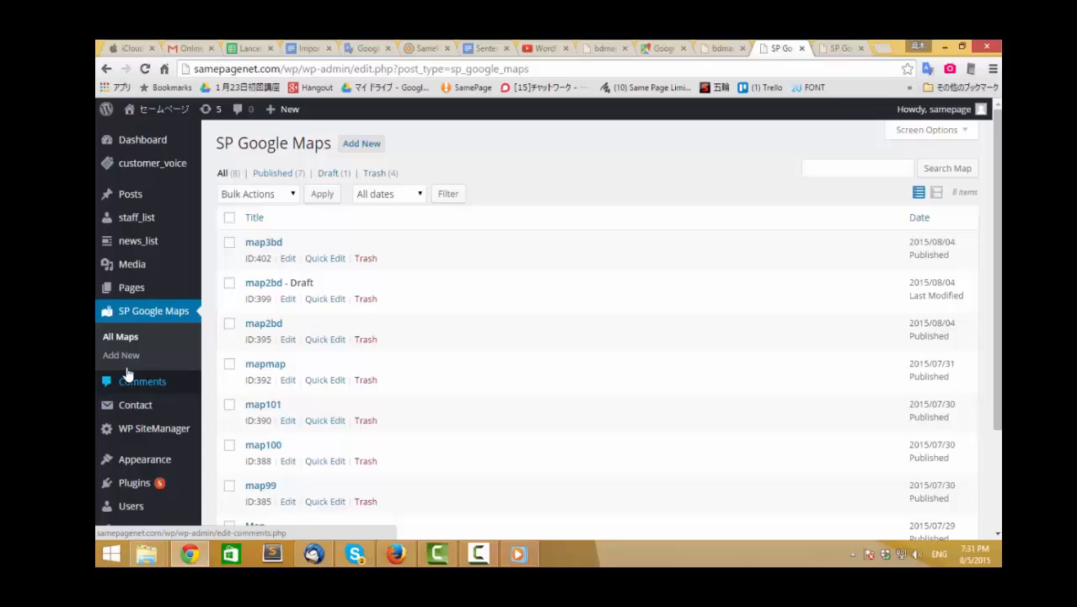
click(122, 354)
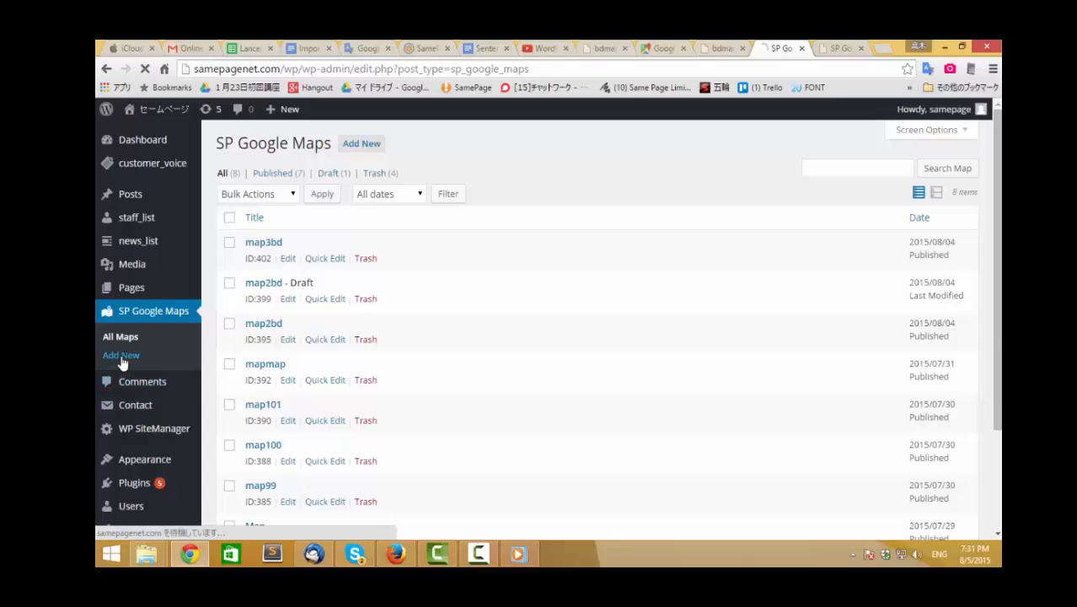
click(121, 354)
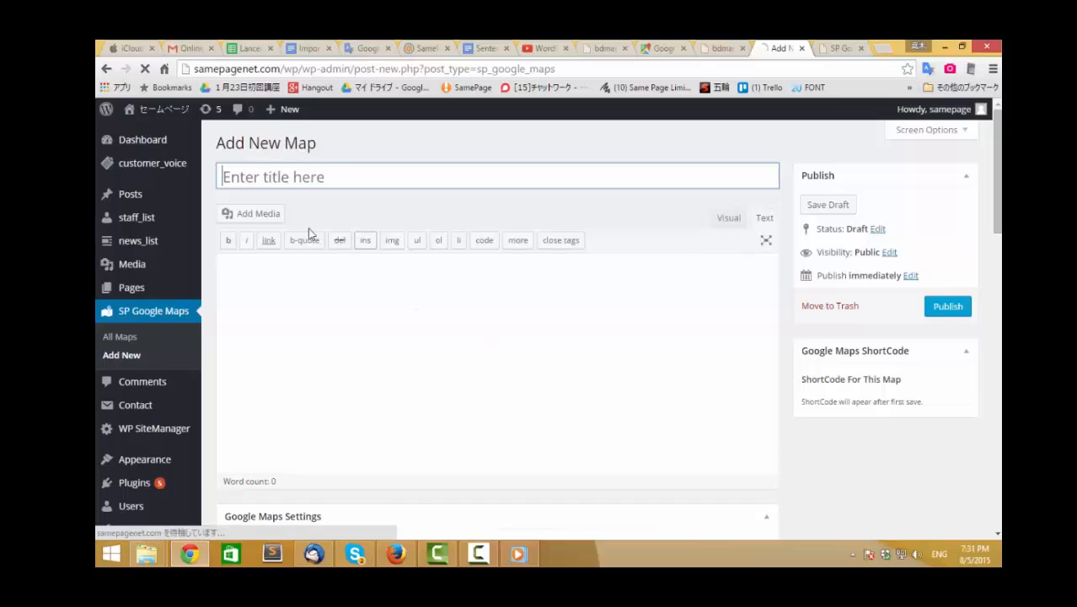
Title the new map 'map4bd'
click(495, 176)
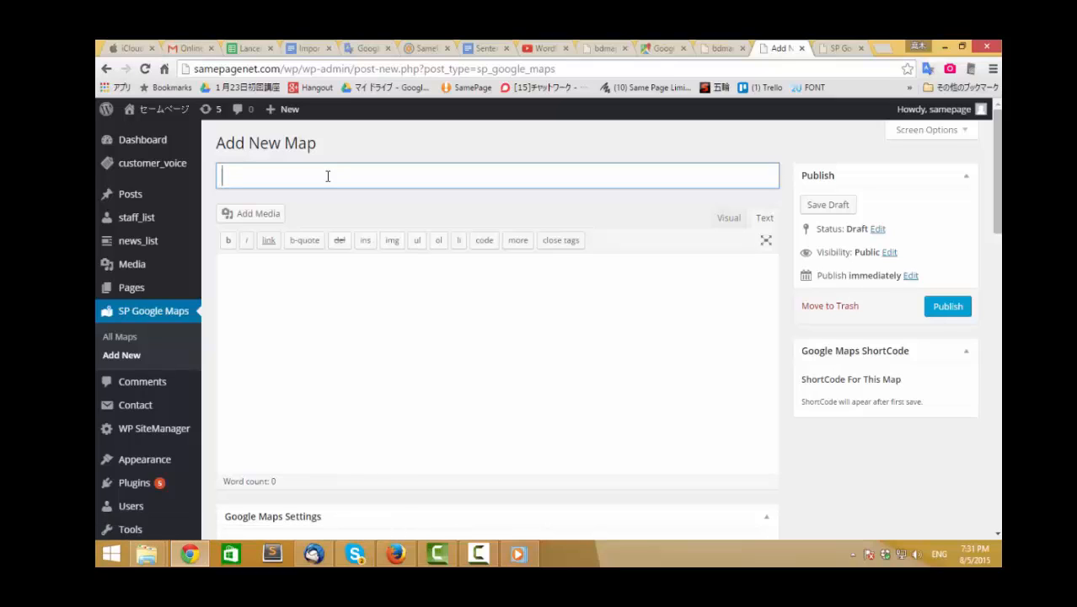
text(ma)
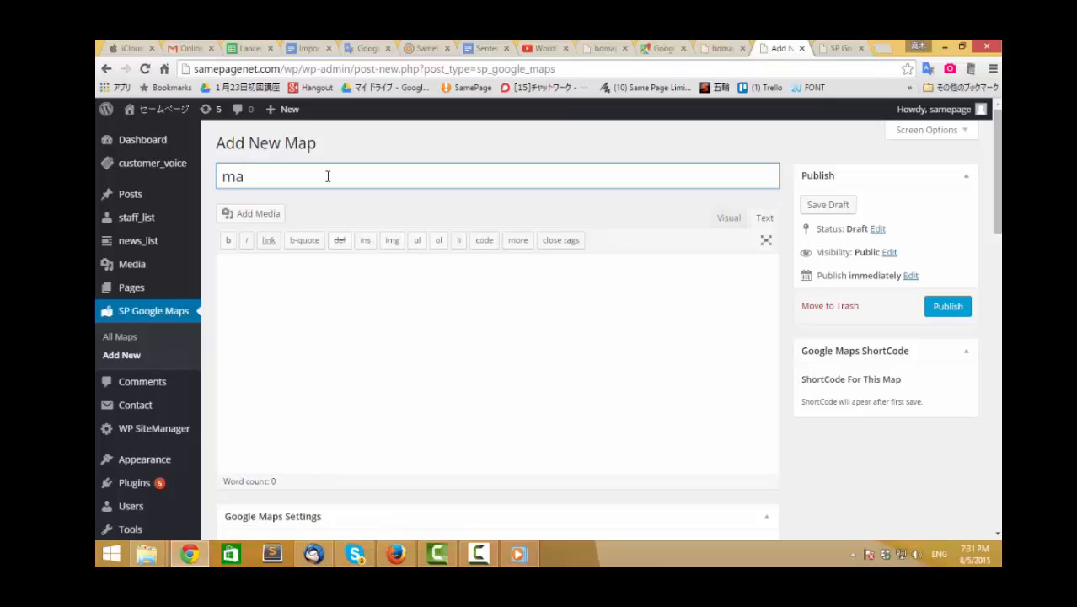
text(p)
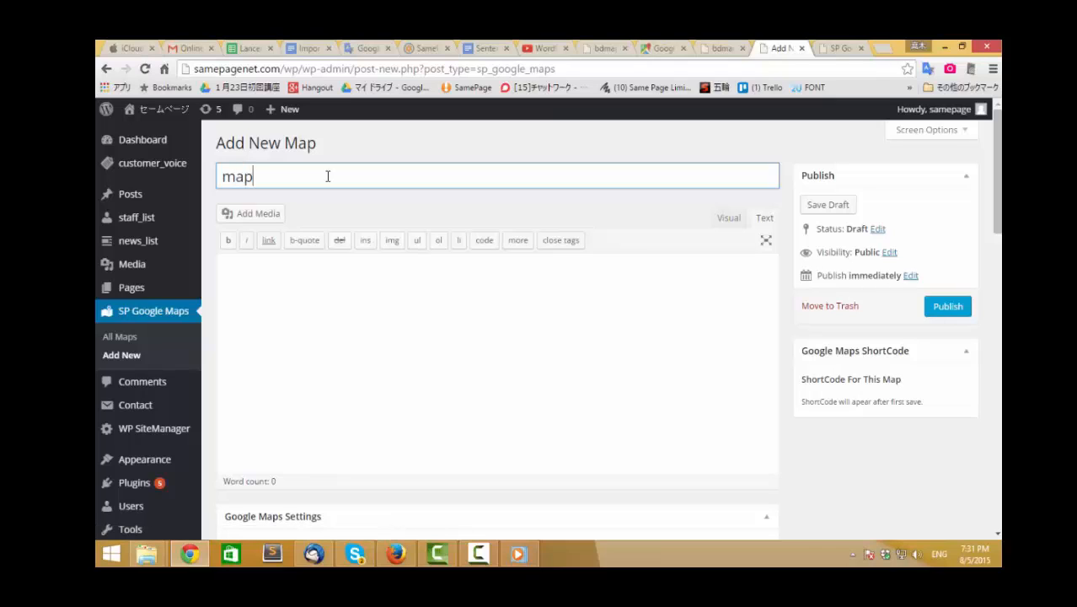
text(4b)
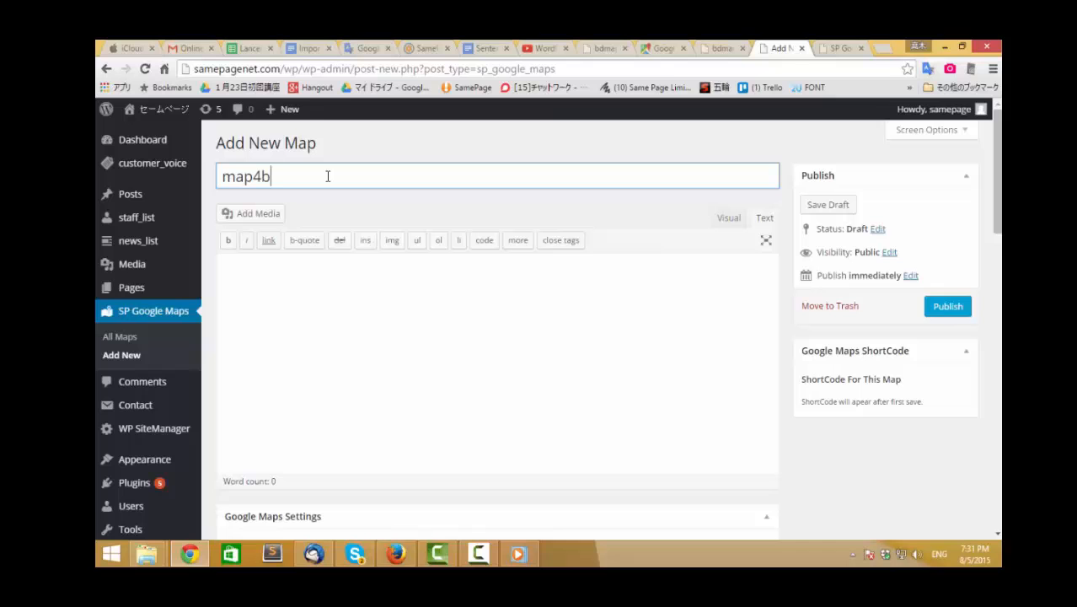
text(d)
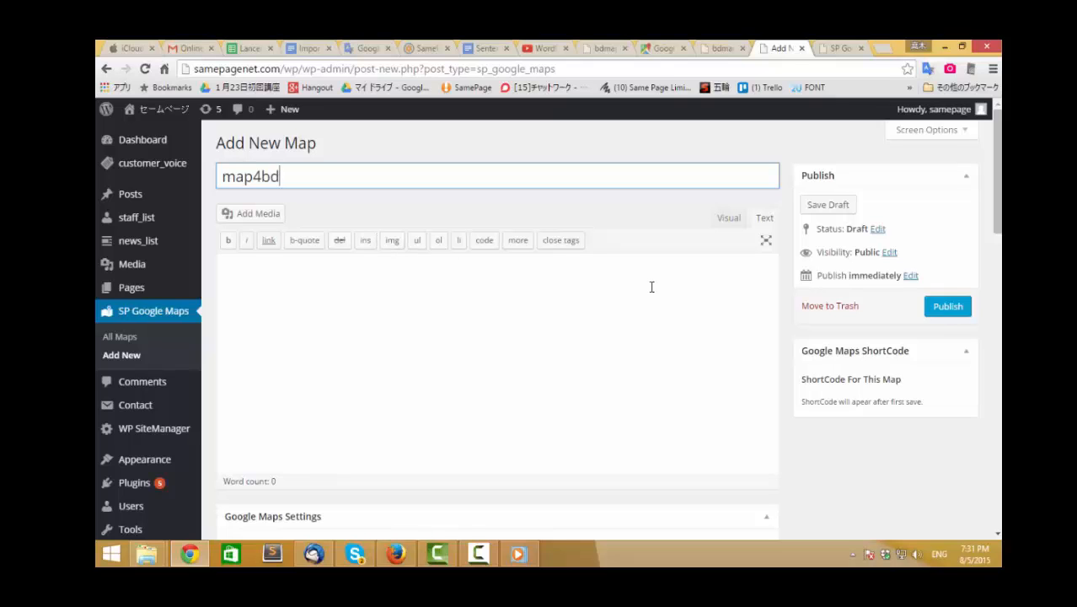
Pan the location map to Bangladesh and place the marker in central Dhaka
scroll(down, 3)
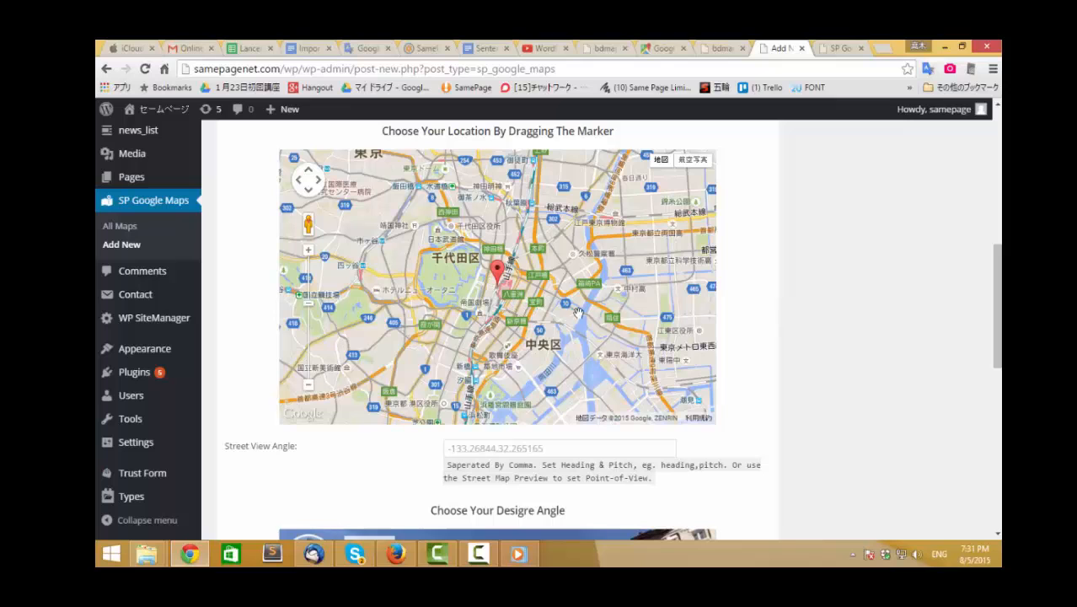
scroll(down, 3)
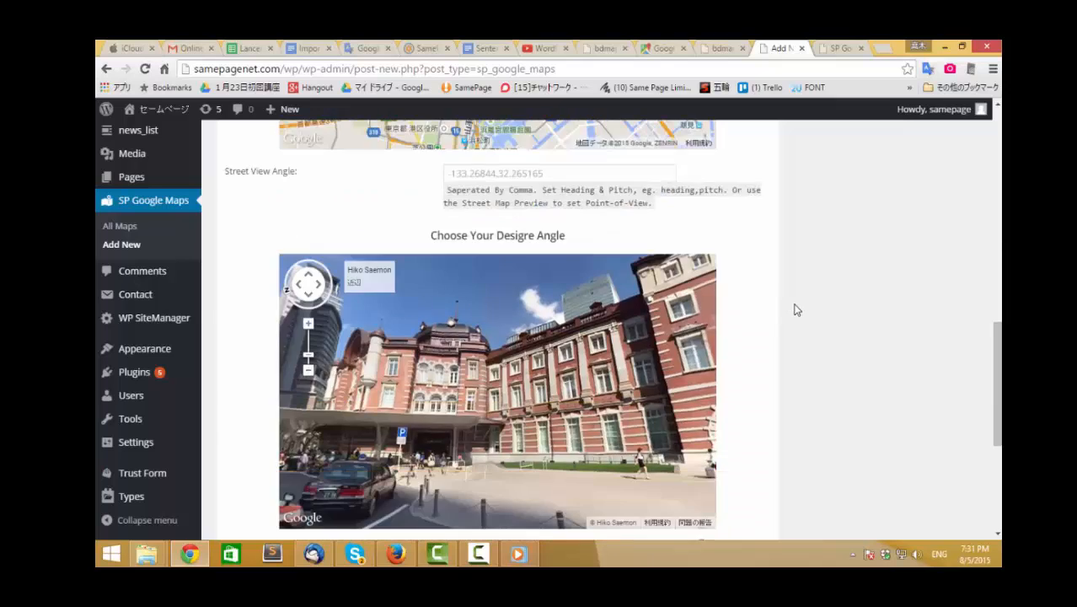
scroll(down, 3)
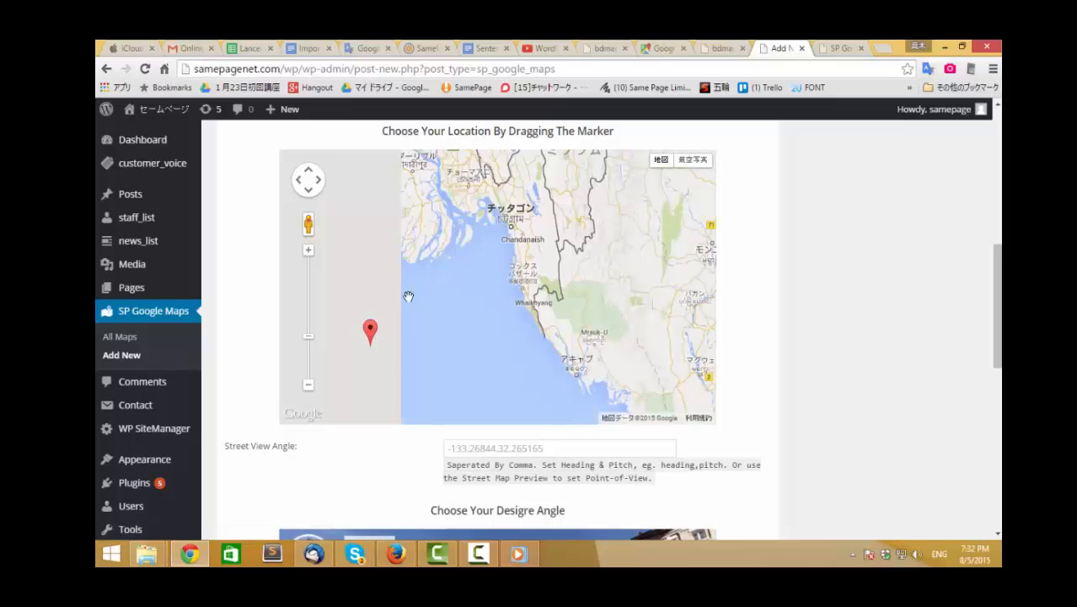
drag(408, 297, 471, 242)
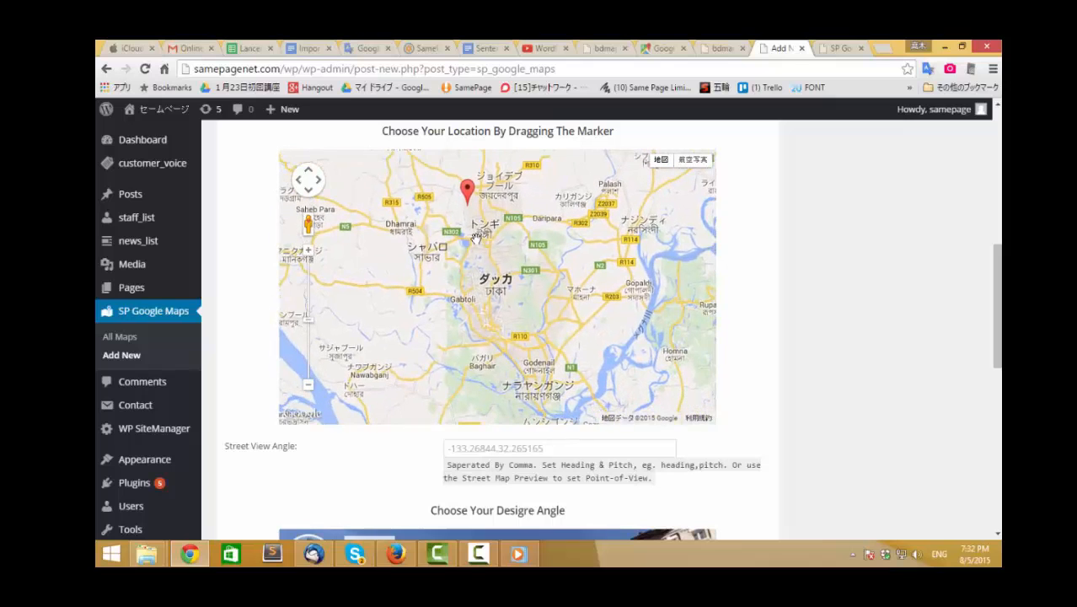
drag(468, 189, 458, 155)
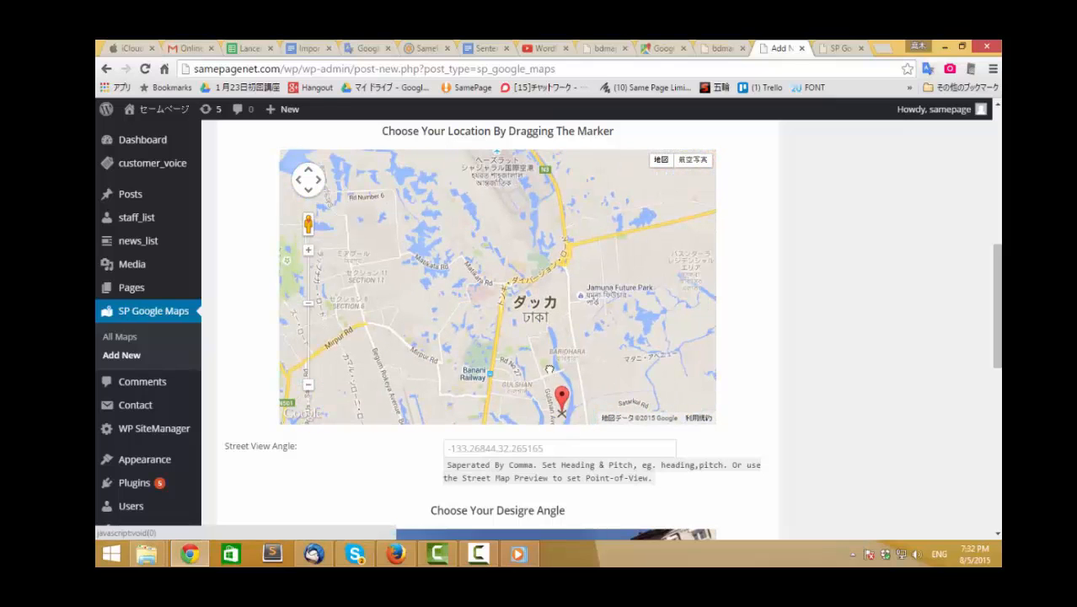
drag(563, 396, 549, 327)
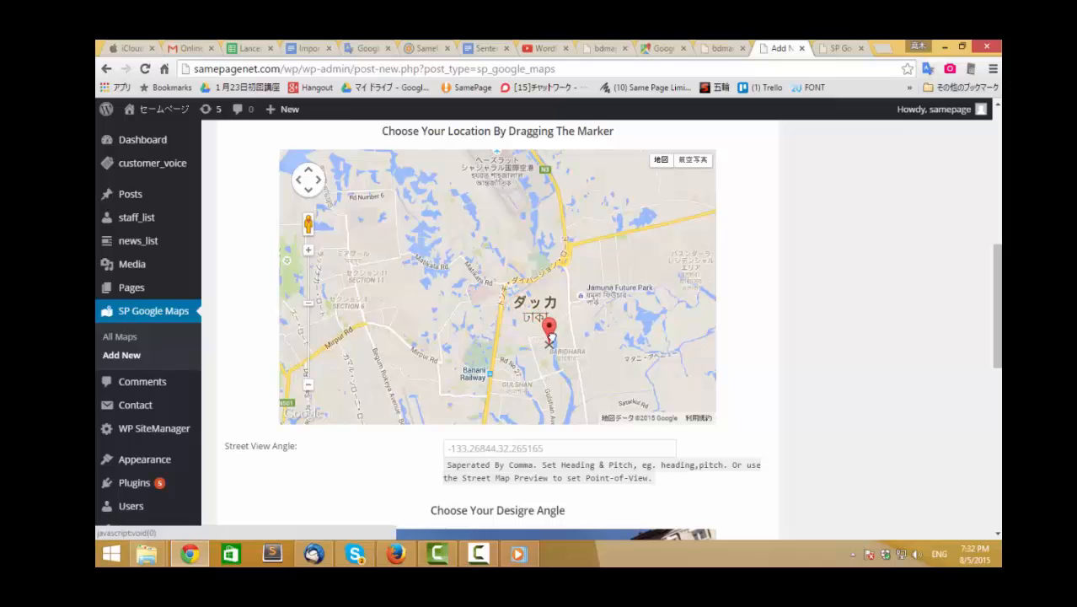
Rotate the Street View preview so the angle field takes a new heading and pitch
scroll(down, 3)
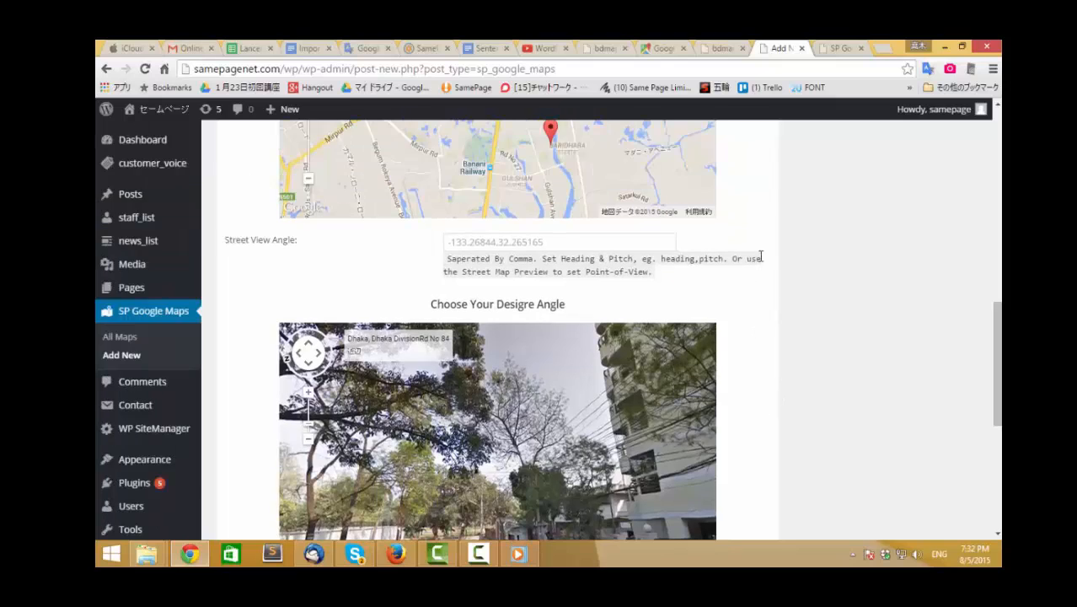
scroll(down, 3)
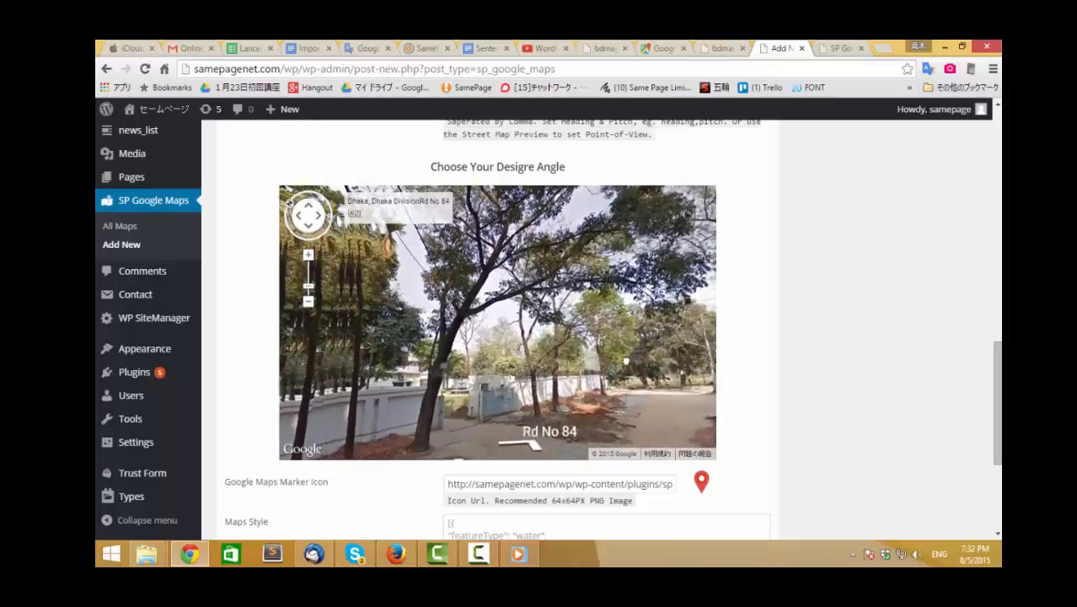
drag(623, 362, 590, 362)
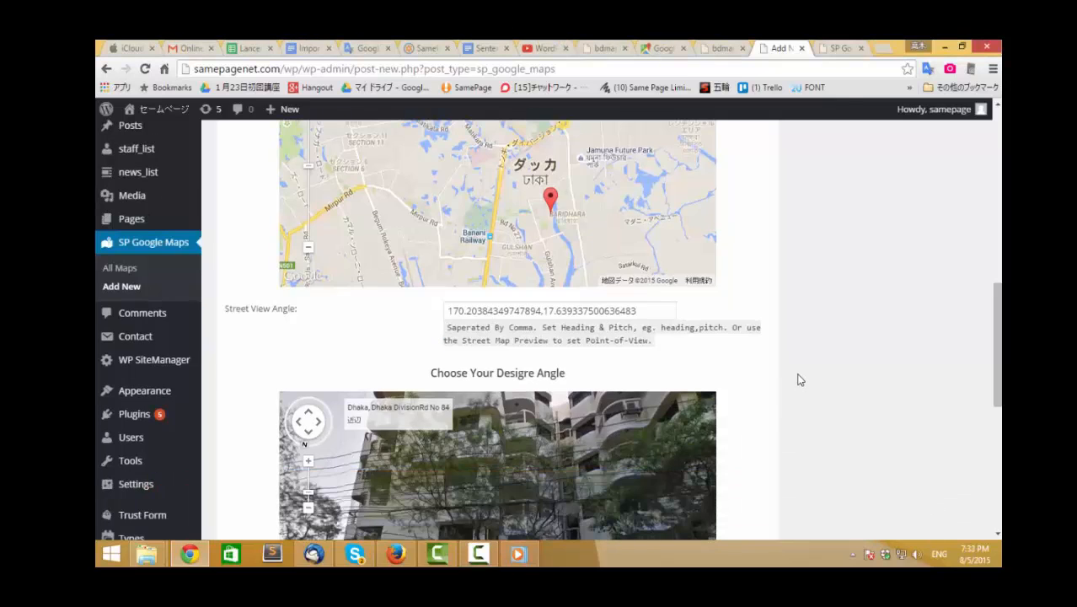
Turn the street view down the road and step forward to a Rd No 75 scene, recording heading and pitch
scroll(down, 3)
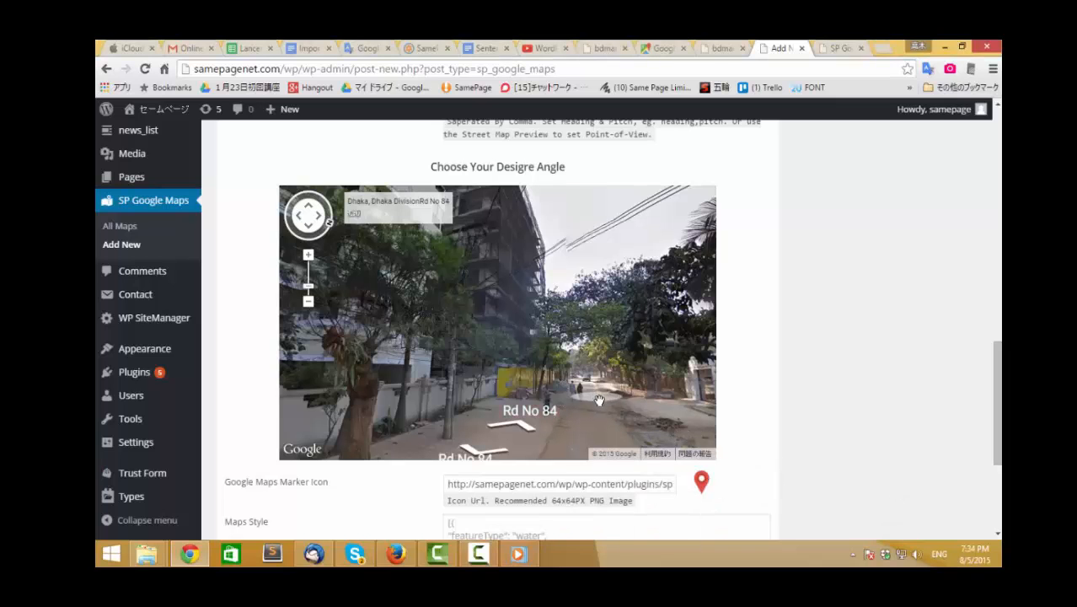
drag(598, 402, 555, 435)
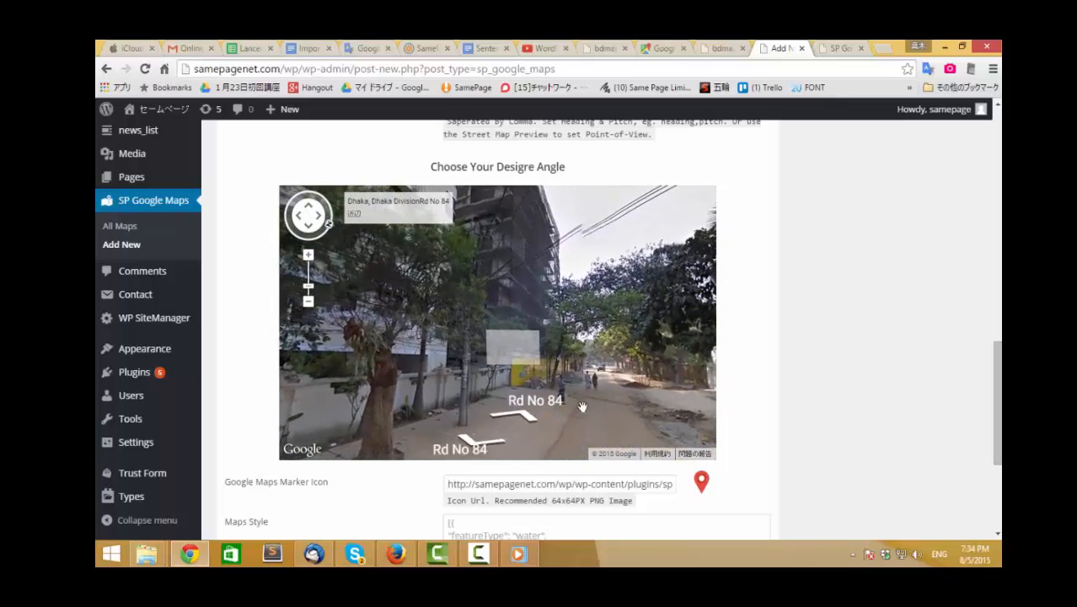
click(479, 552)
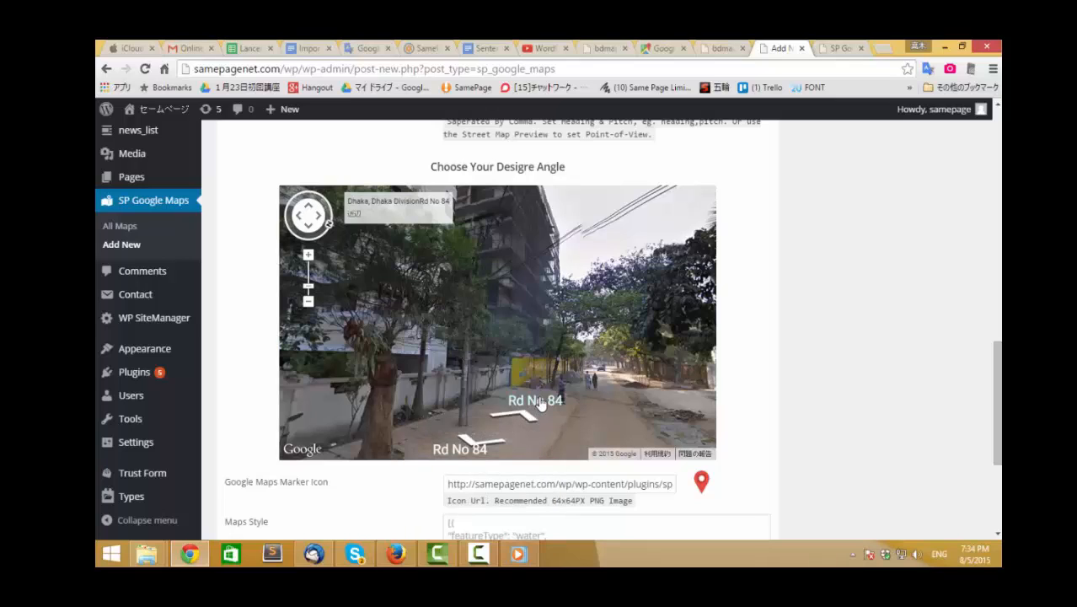
mouse_move(762, 381)
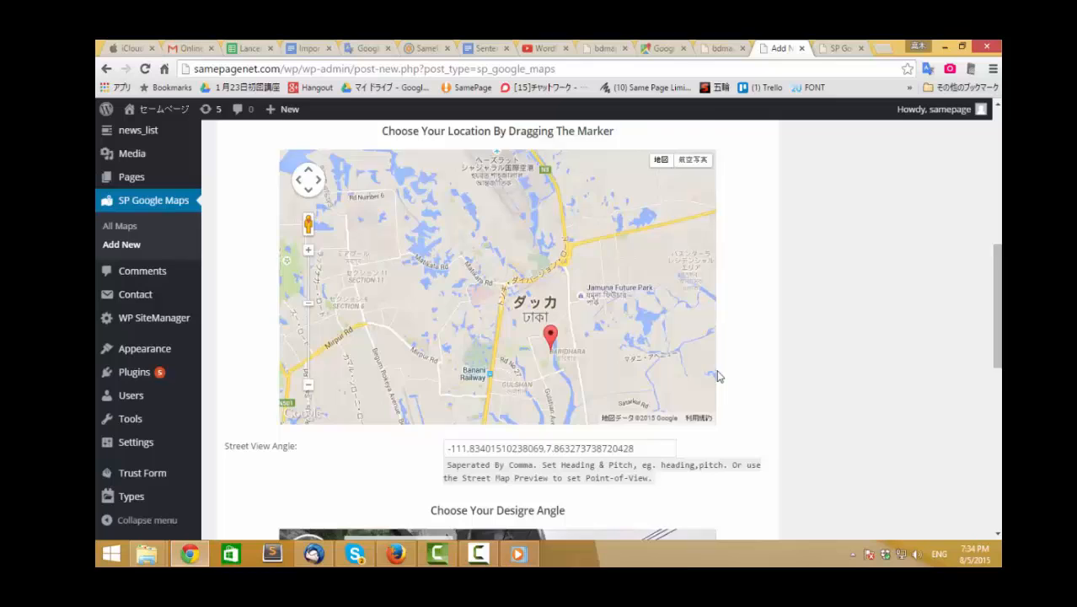
scroll(down, 3)
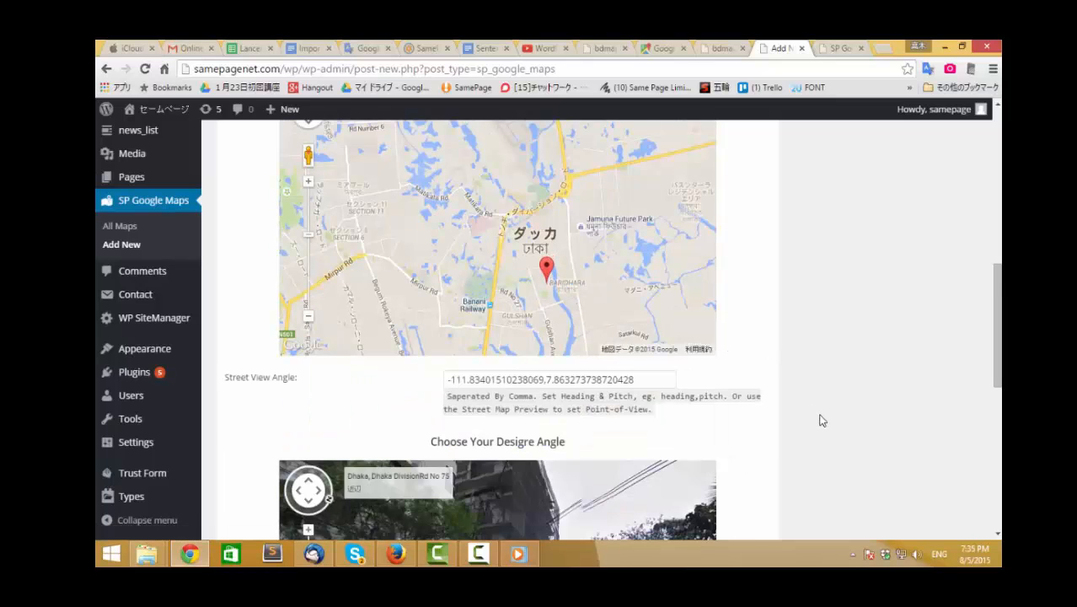
scroll(down, 3)
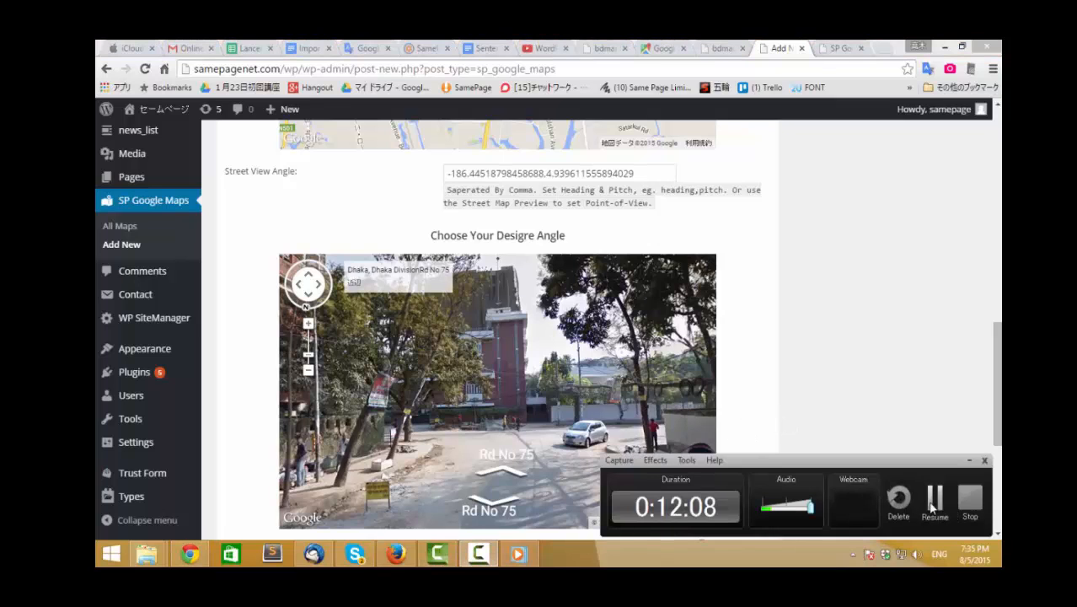
Open the snazzymaps.com link from the Maps Style help text
scroll(down, 3)
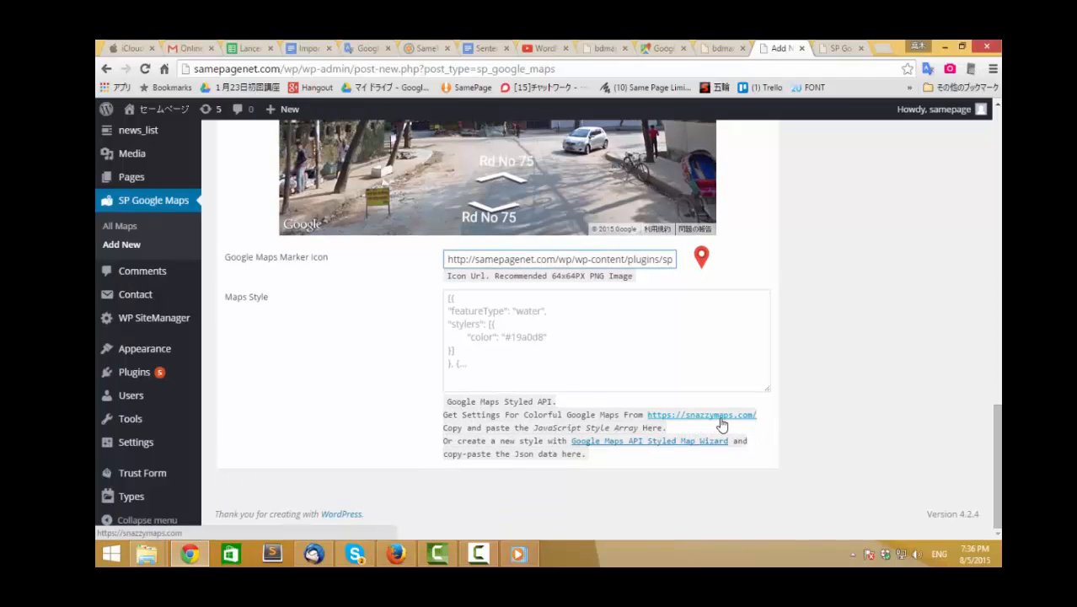
click(701, 414)
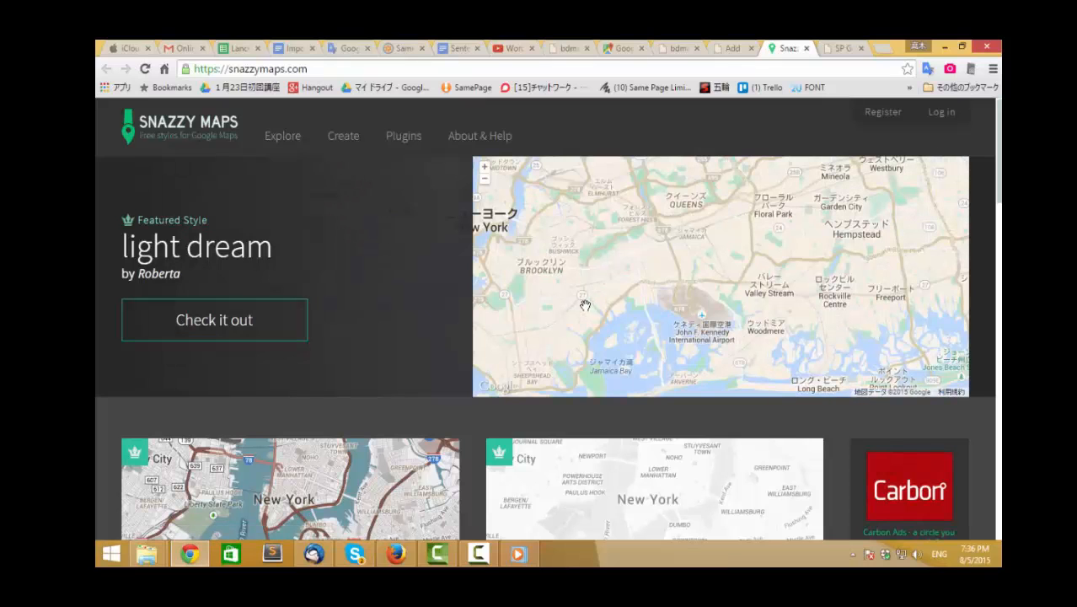
Copy the Unsaturated Browns JavaScript style array and return to the map editor
scroll(down, 3)
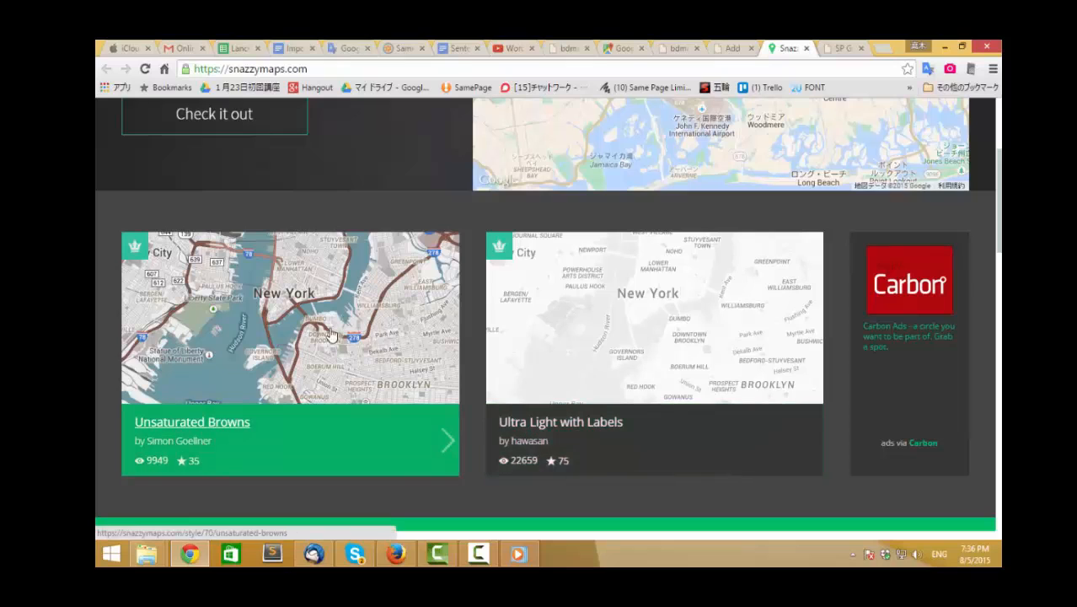
mouse_move(297, 323)
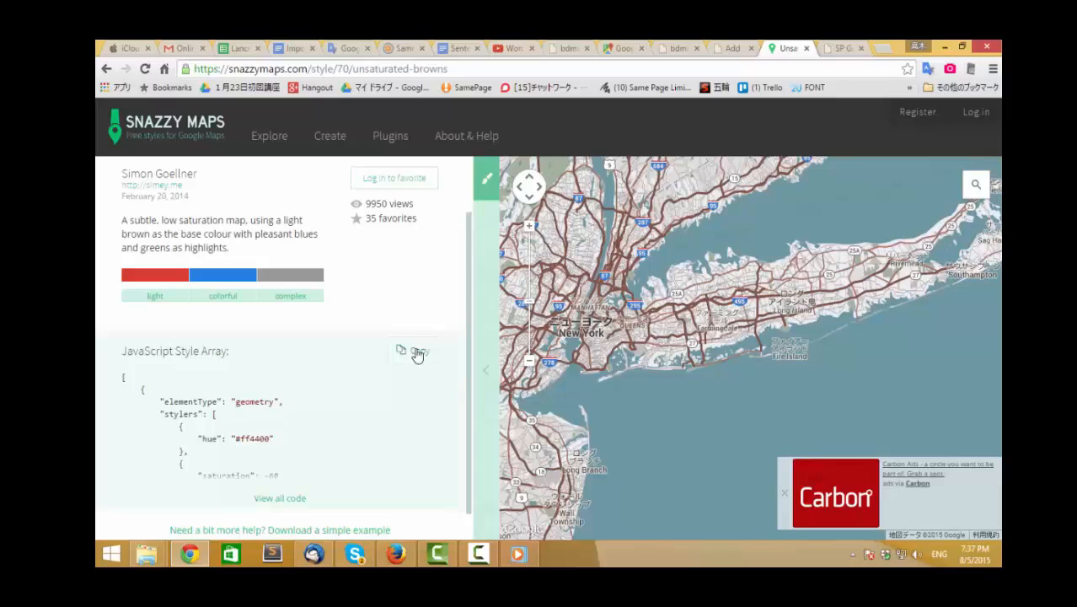
click(416, 353)
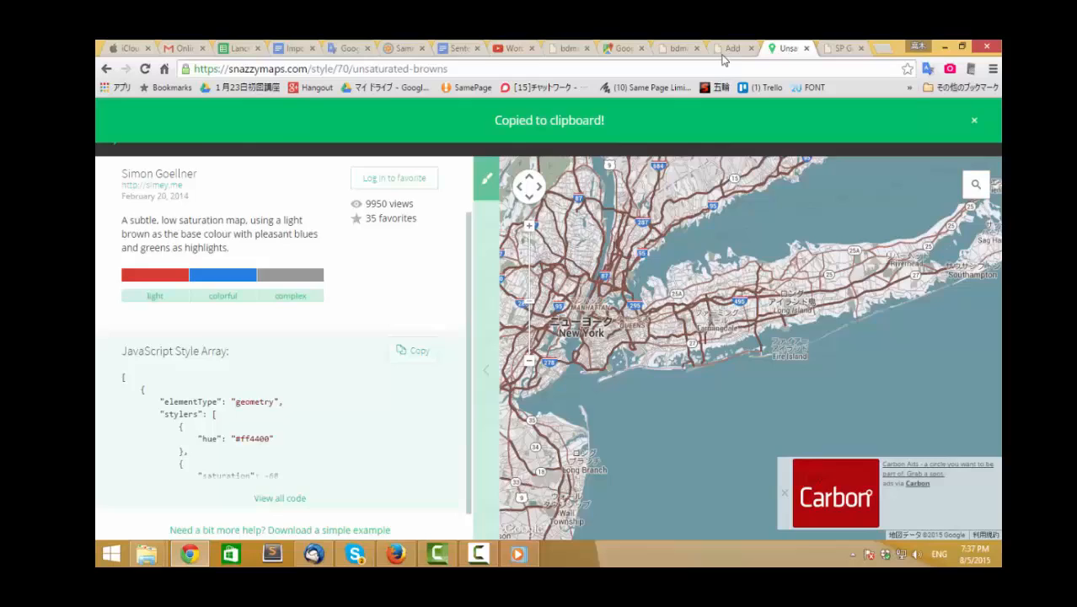
click(730, 47)
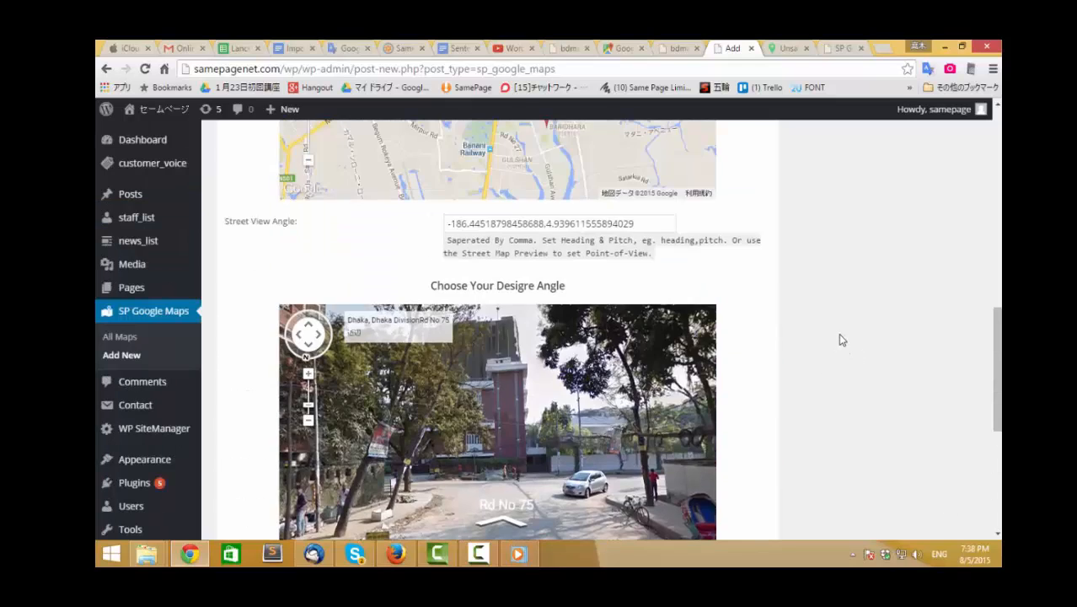
Publish the map4bd map and select its generated shortcode [SPGM id="415"] for copying
scroll(up, 3)
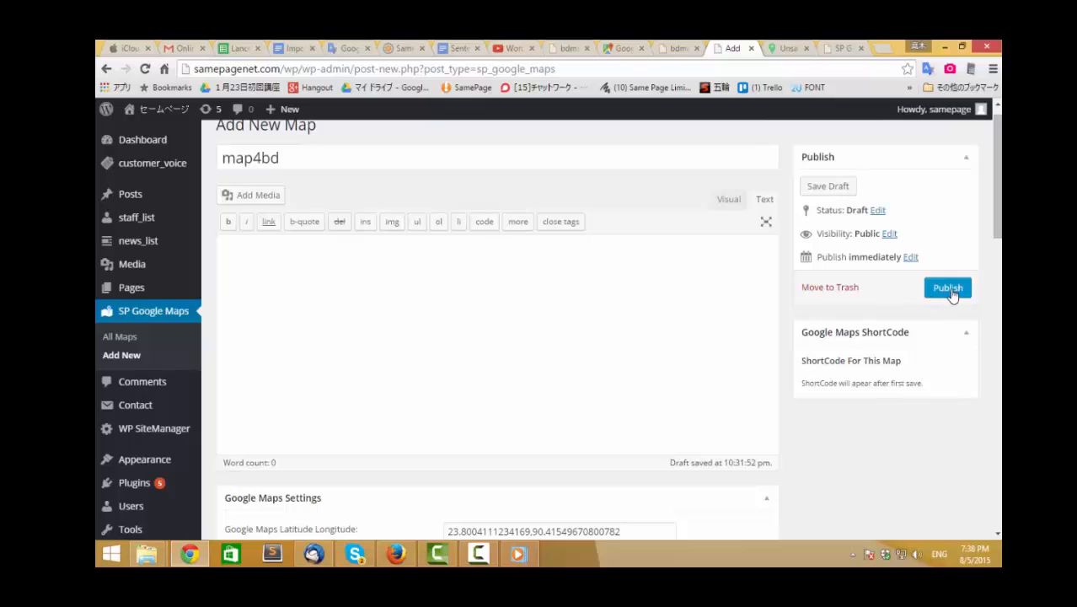
click(947, 287)
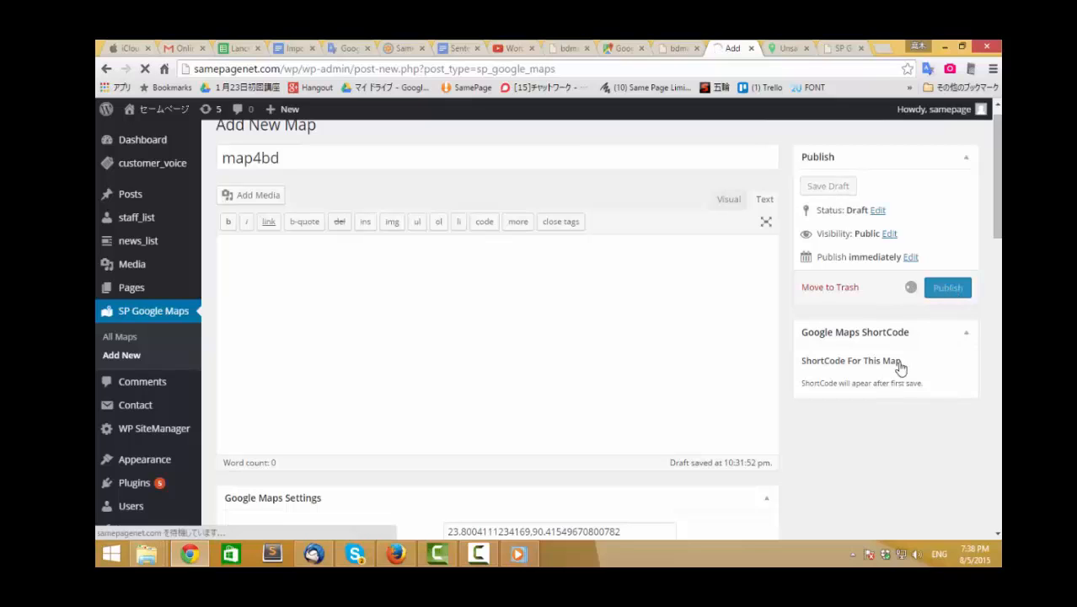
click(947, 286)
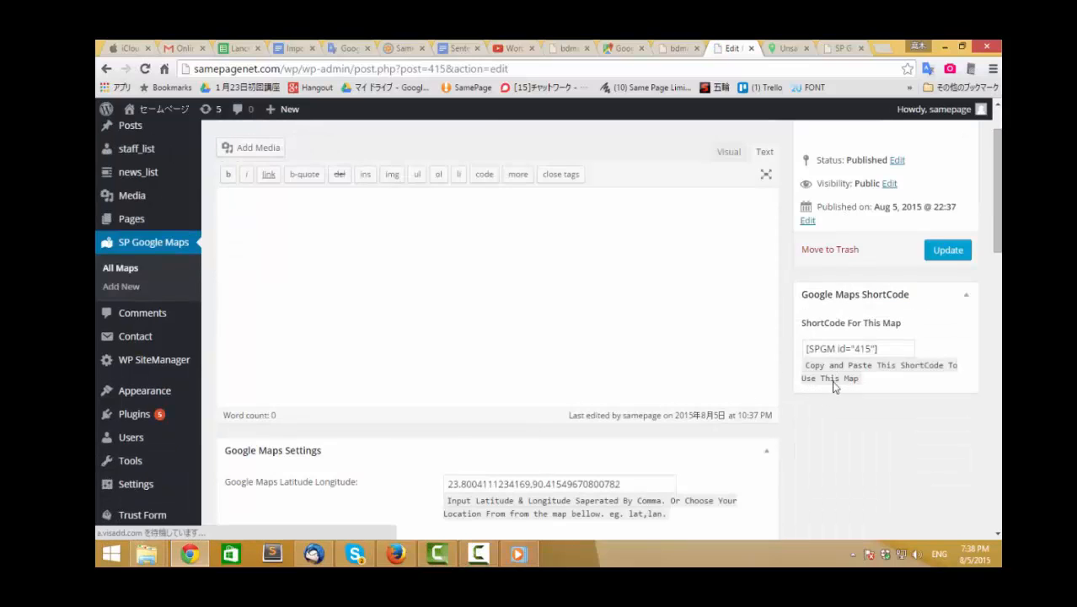
triple_click(858, 347)
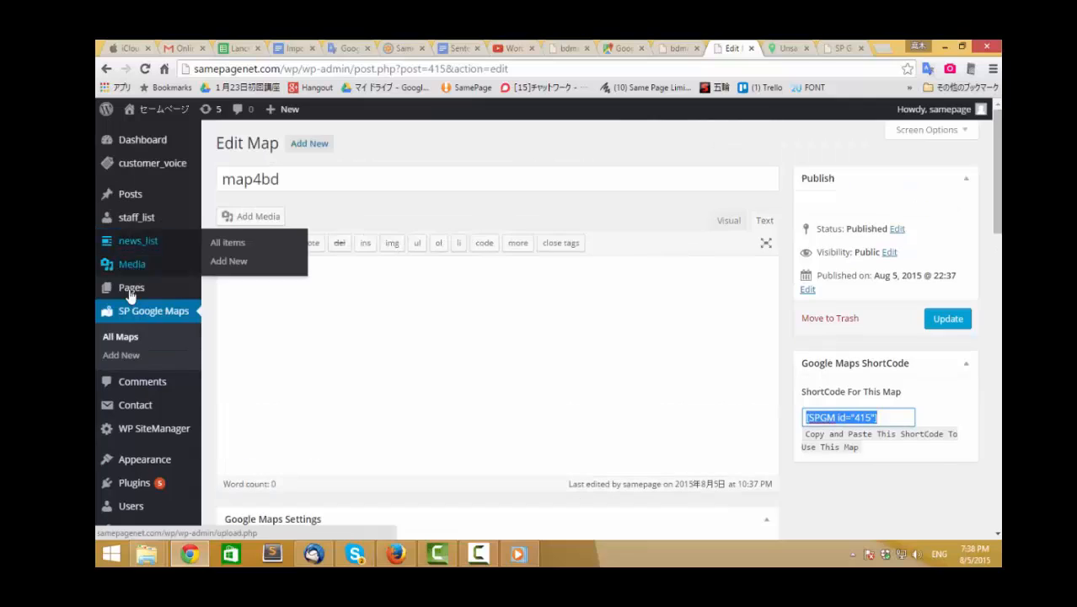
mouse_move(131, 287)
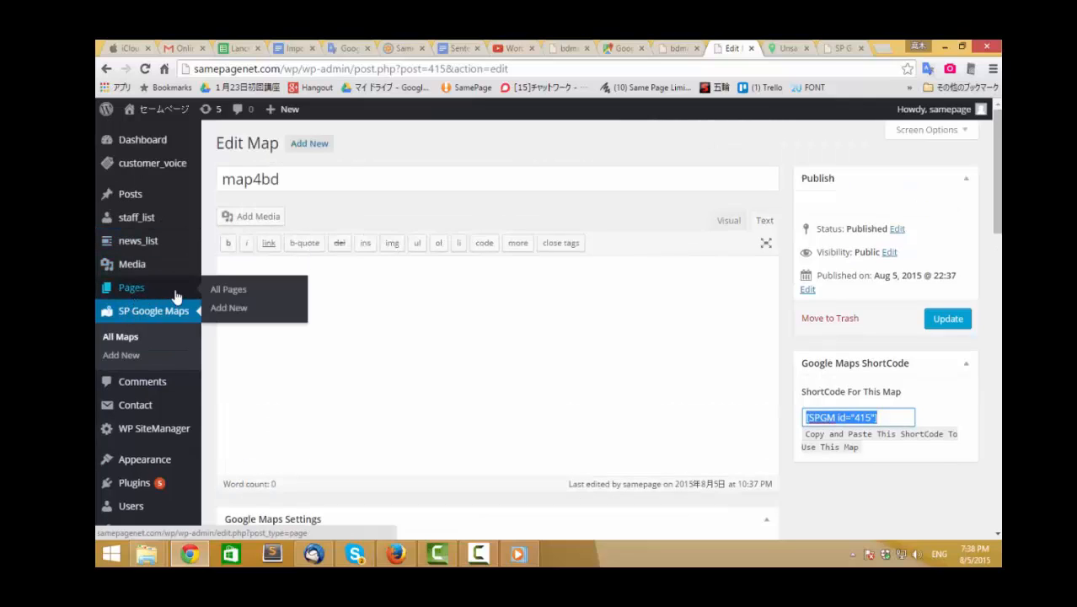
mouse_move(229, 290)
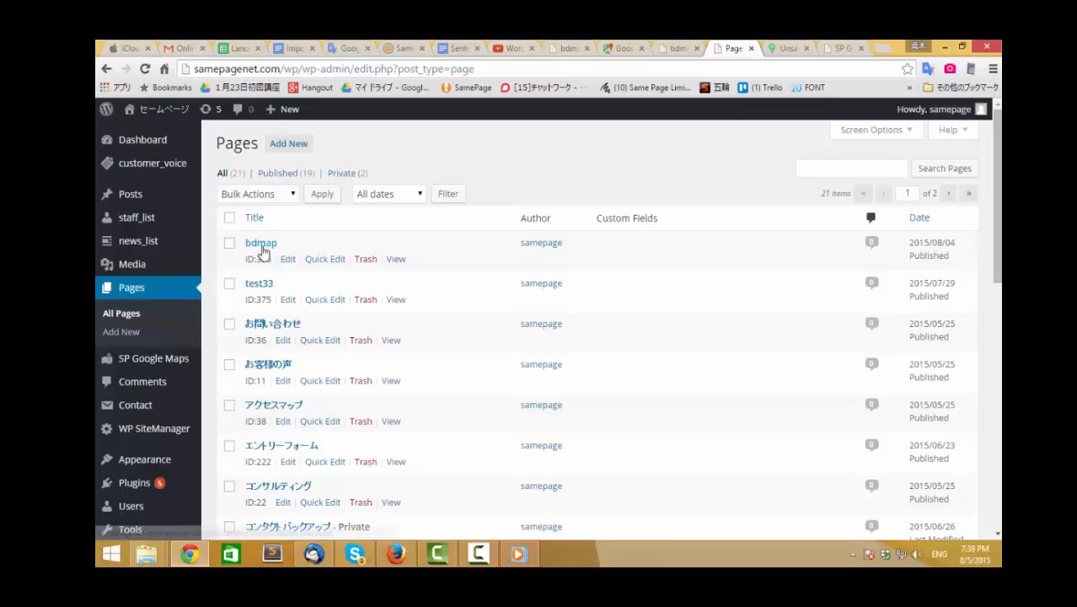
Paste [SPGM id="415"] into the bdmap page editor and update the page
click(259, 243)
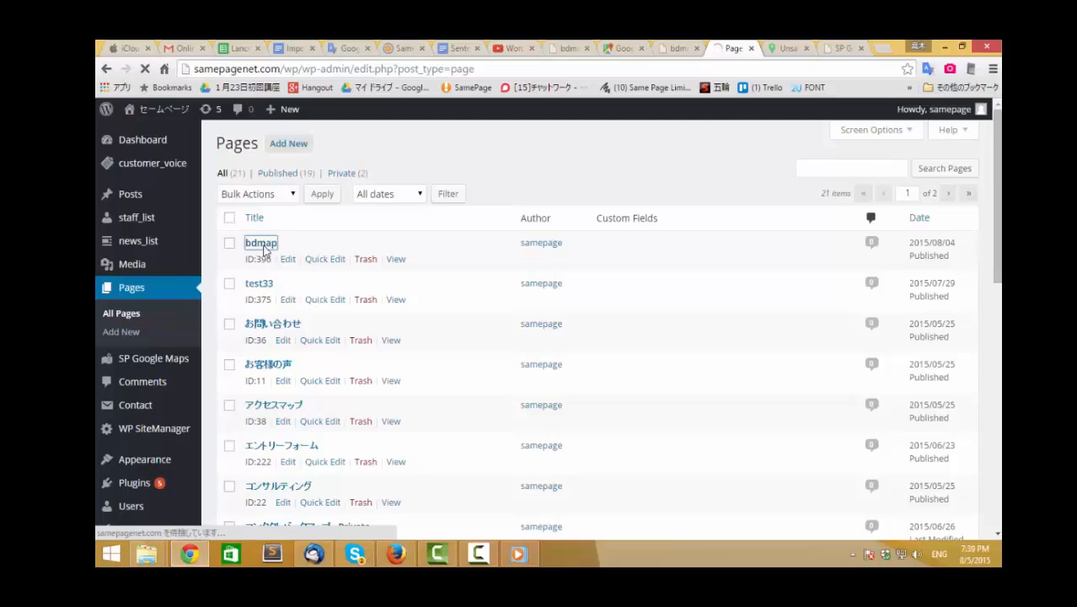
click(260, 243)
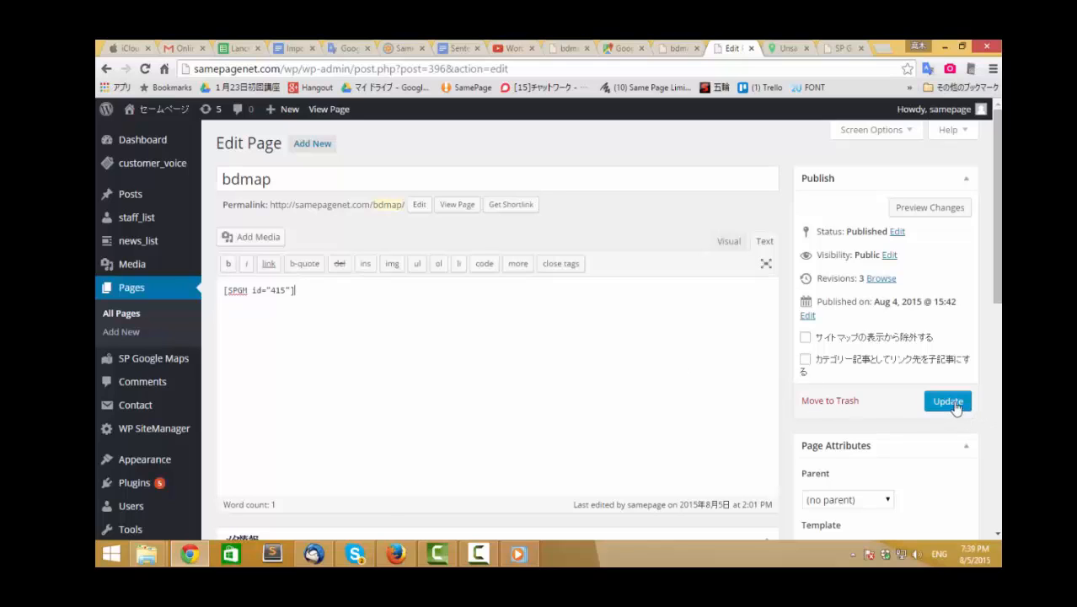
click(947, 401)
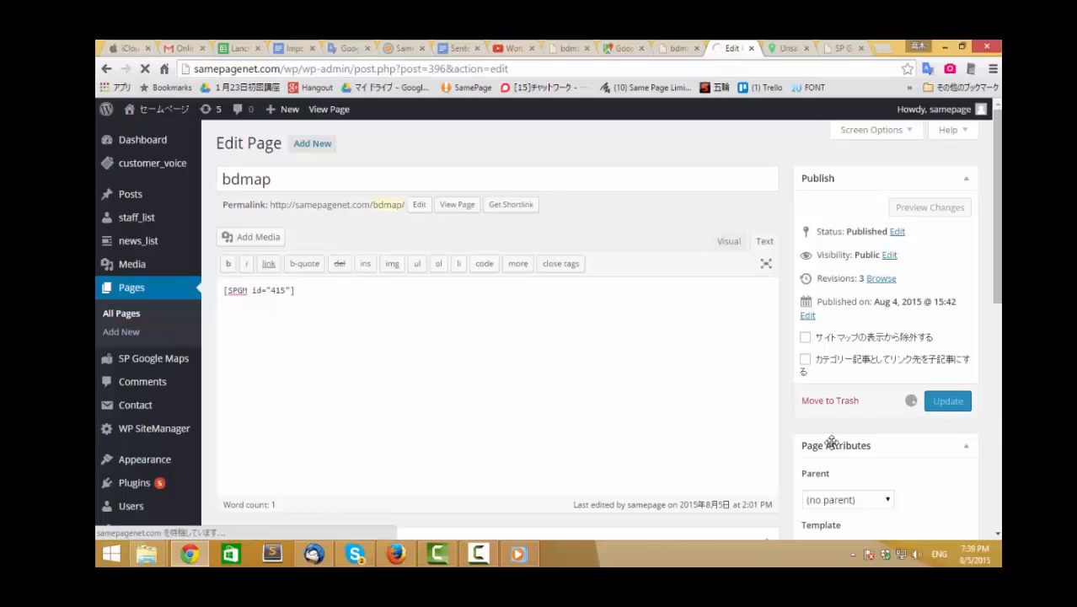
click(947, 401)
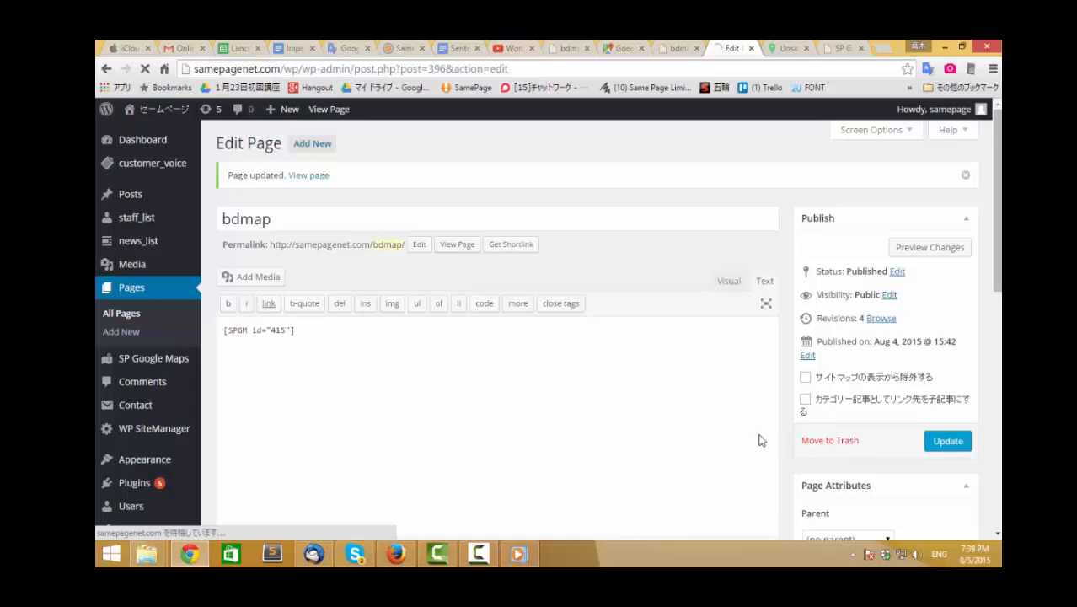
scroll(down, 3)
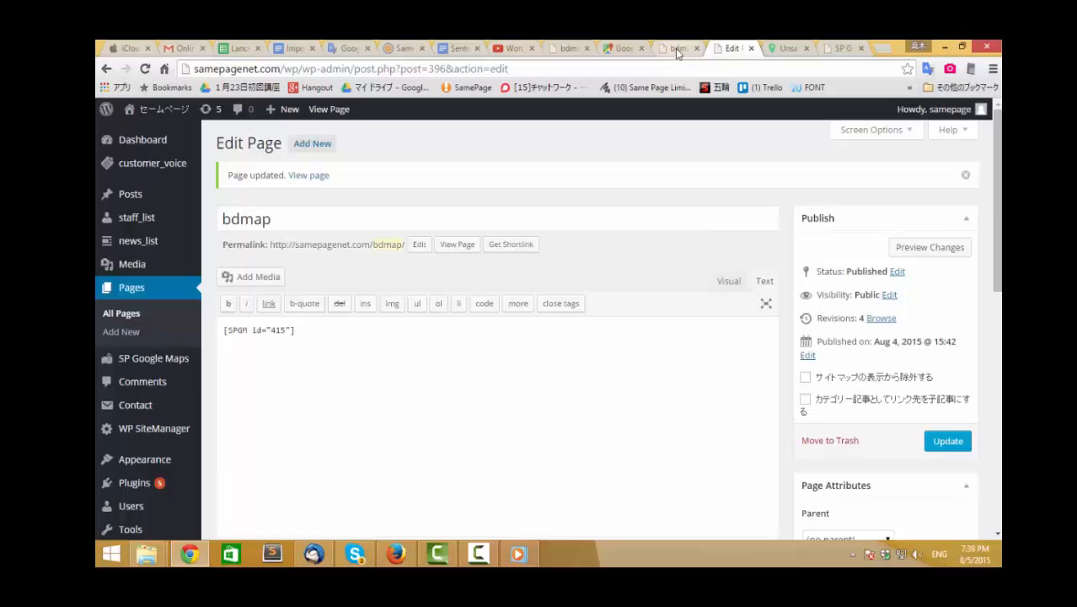
Reload the live bdmap page to show the styled map with the Rd No 75 street view
click(678, 47)
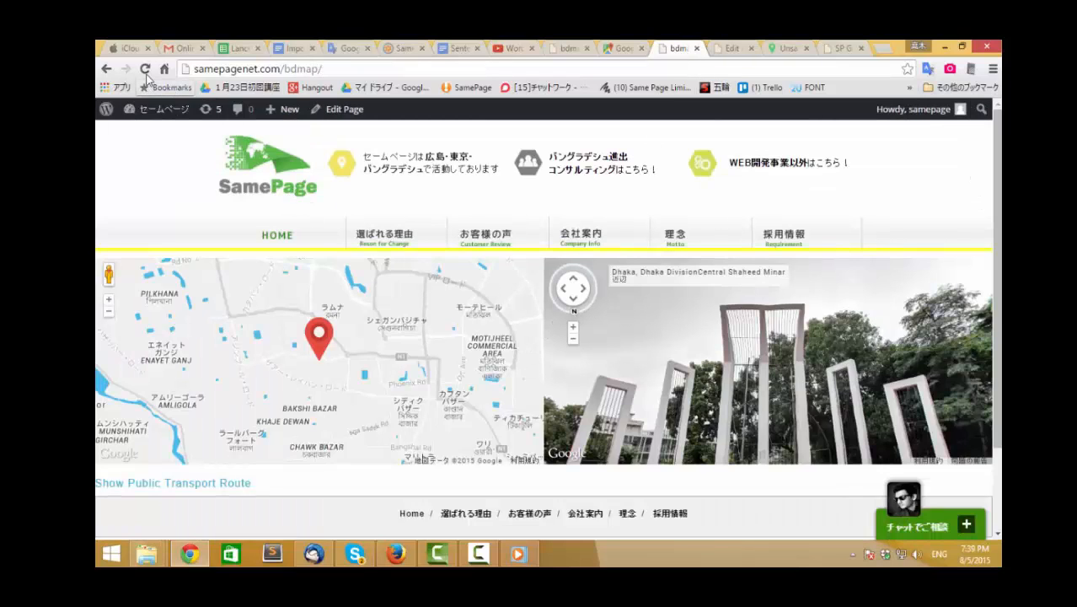
click(145, 67)
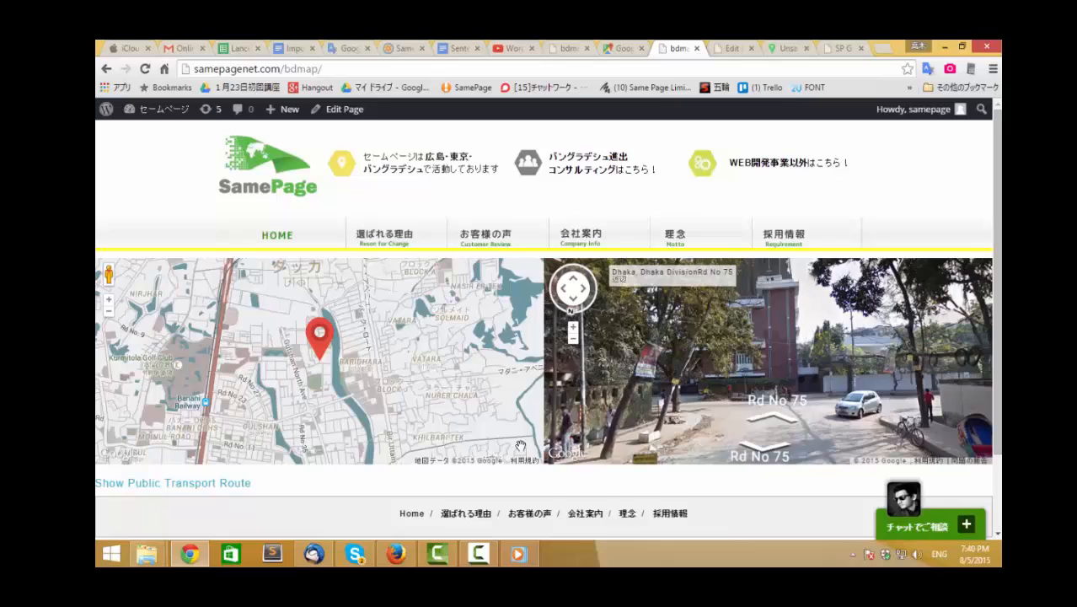
mouse_move(445, 428)
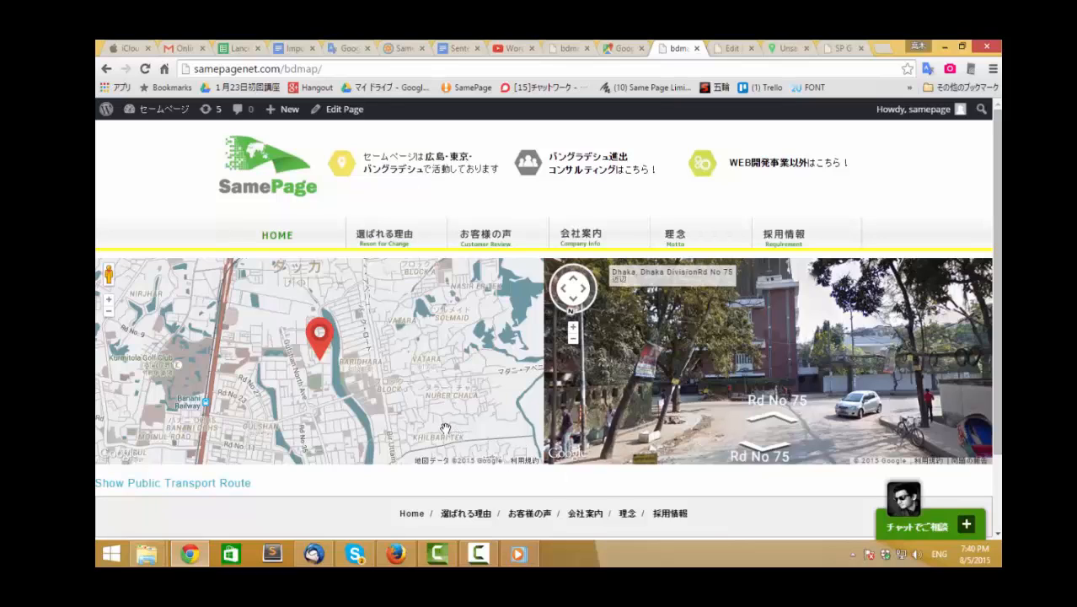
mouse_move(451, 428)
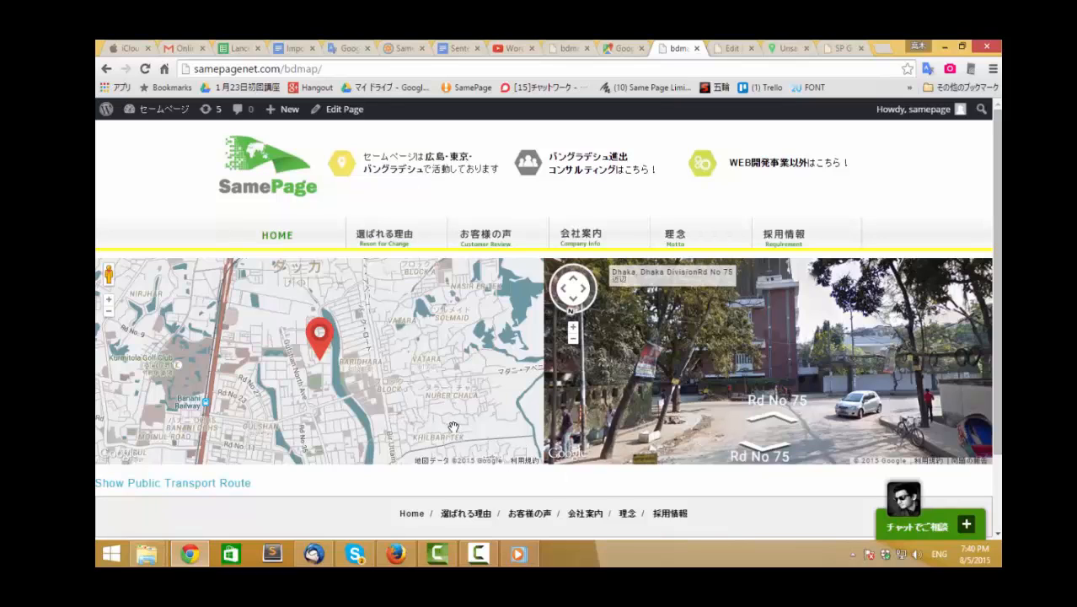